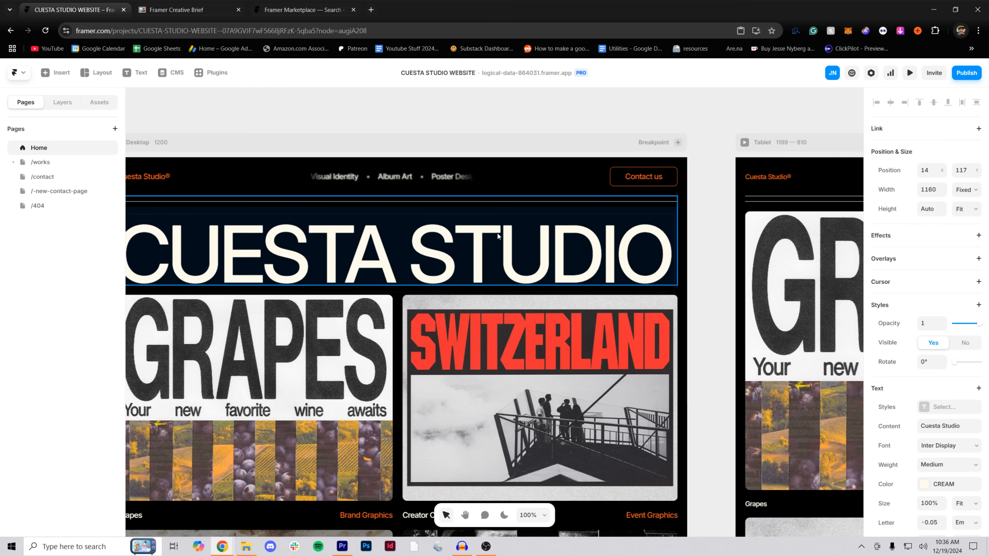
Step: Leave the blank NEW-heading project and browse to Framer's template marketplace
{"action": "scroll", "scroll_direction": "down", "scroll_amount": 3}
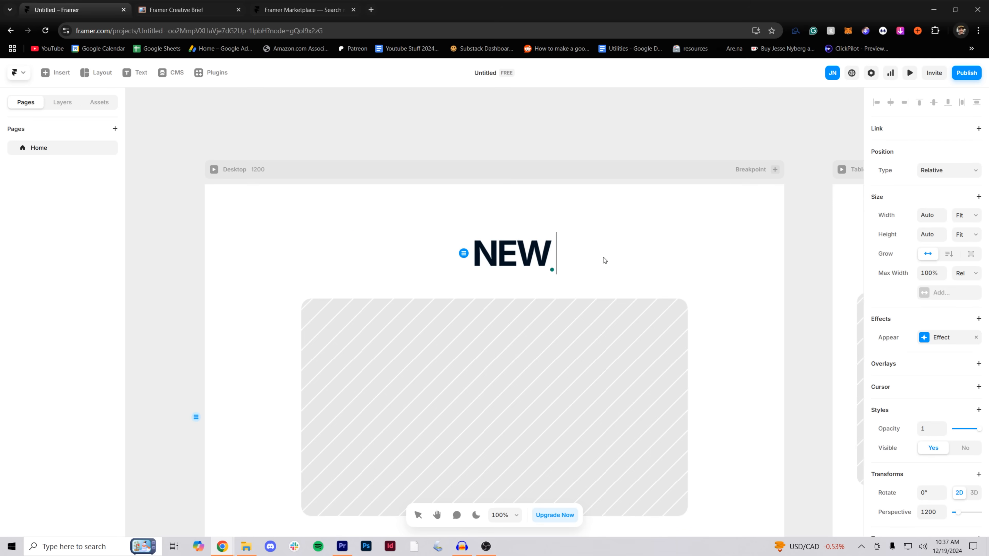
{"action": "left_click", "coordinate": [298, 9]}
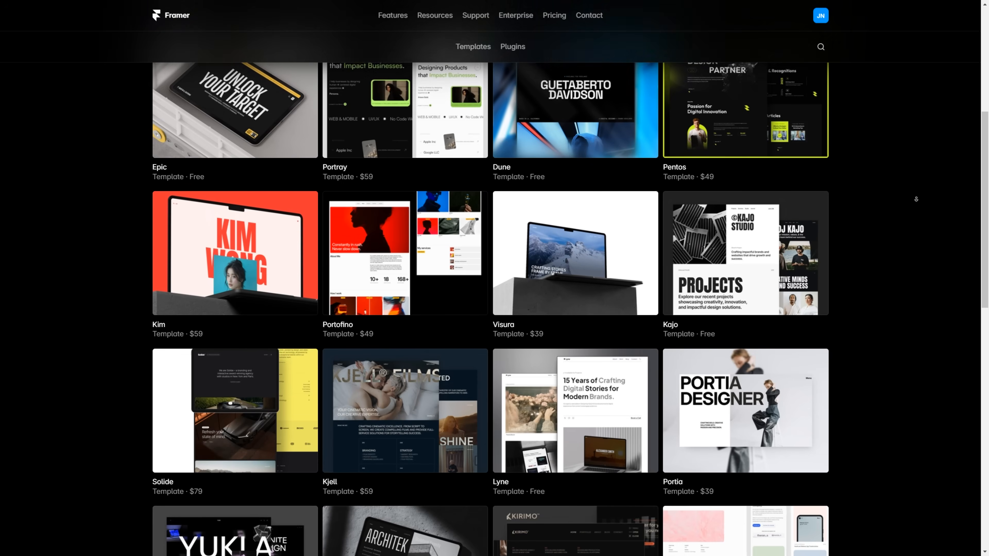
Step: Scroll through the Marketplace templates to the dark studio portfolio's services list preview
{"action": "scroll", "scroll_direction": "down", "scroll_amount": 3}
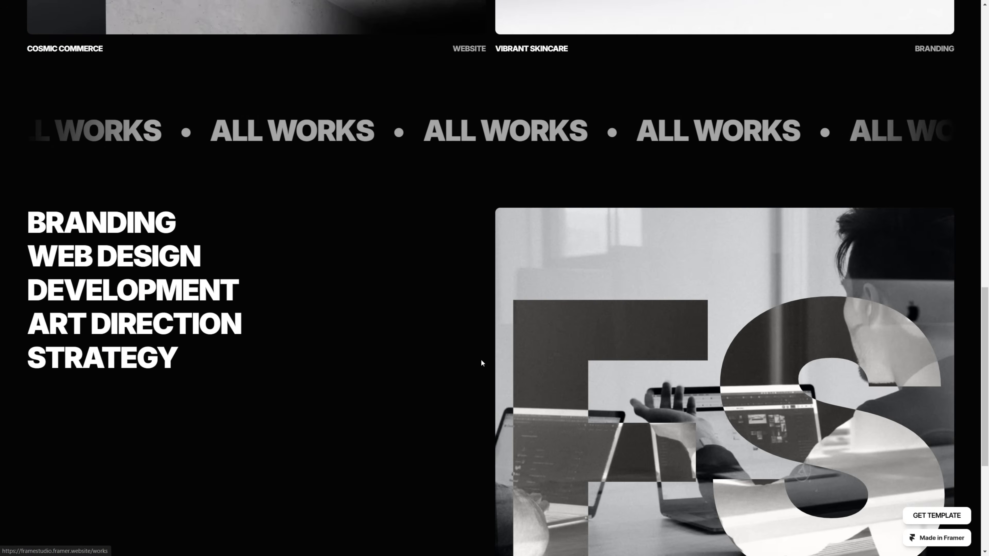
{"action": "scroll", "scroll_direction": "down", "scroll_amount": 3}
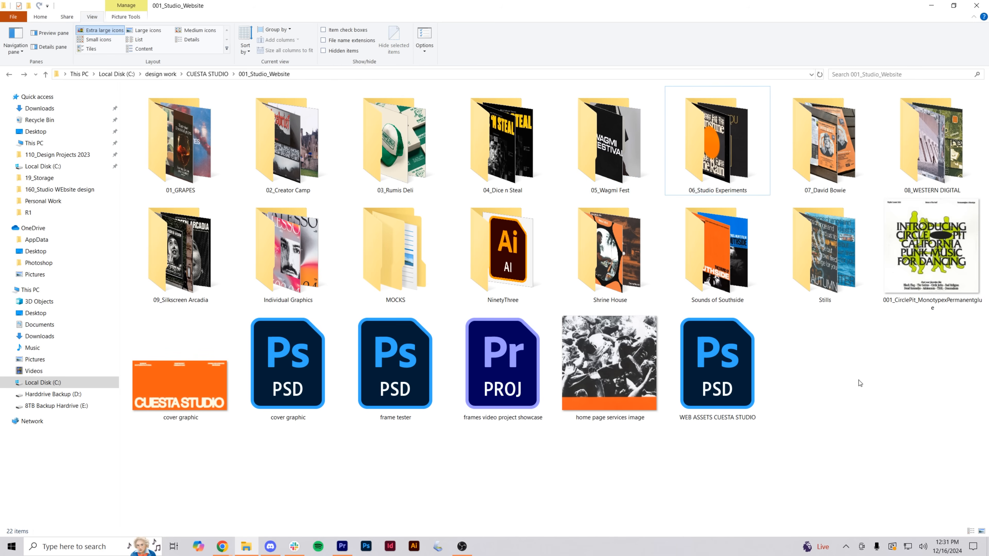
Step: Enter the 001_Studio_Website folder holding the project artwork and web assets
{"action": "double_click", "coordinate": [180, 142]}
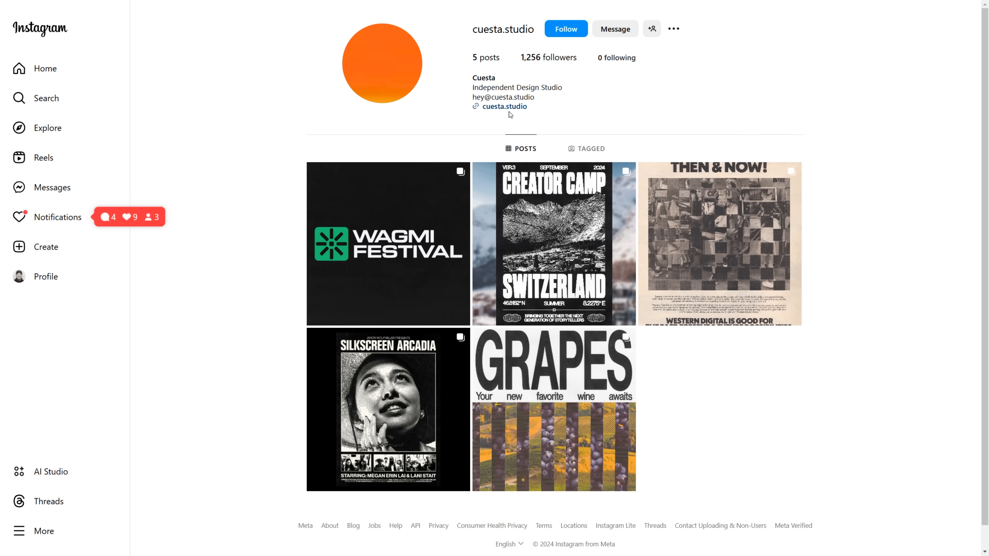
Step: Follow the cuesta.studio bio link to the Cuesta Studio coming-soon website
{"action": "left_click", "coordinate": [504, 107]}
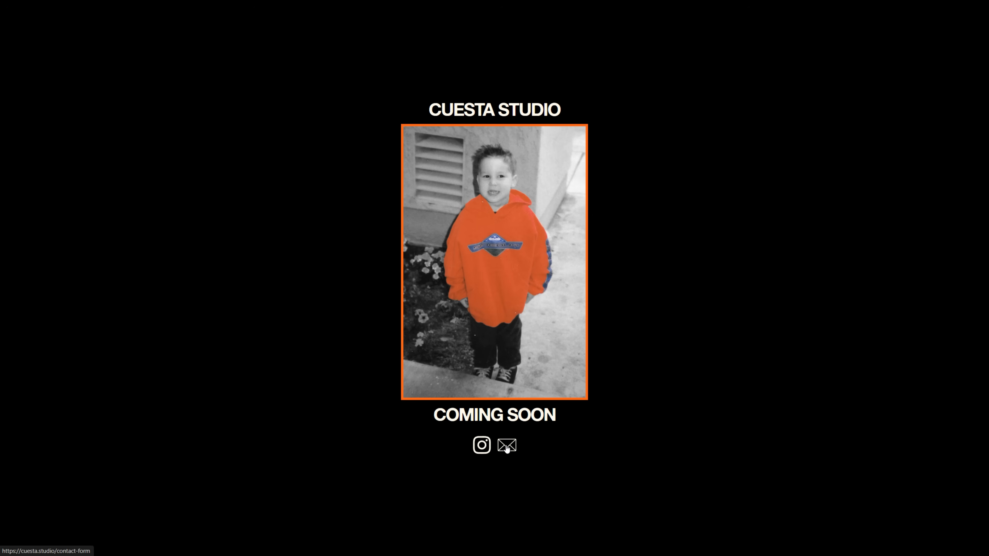
{"action": "left_click", "coordinate": [506, 445]}
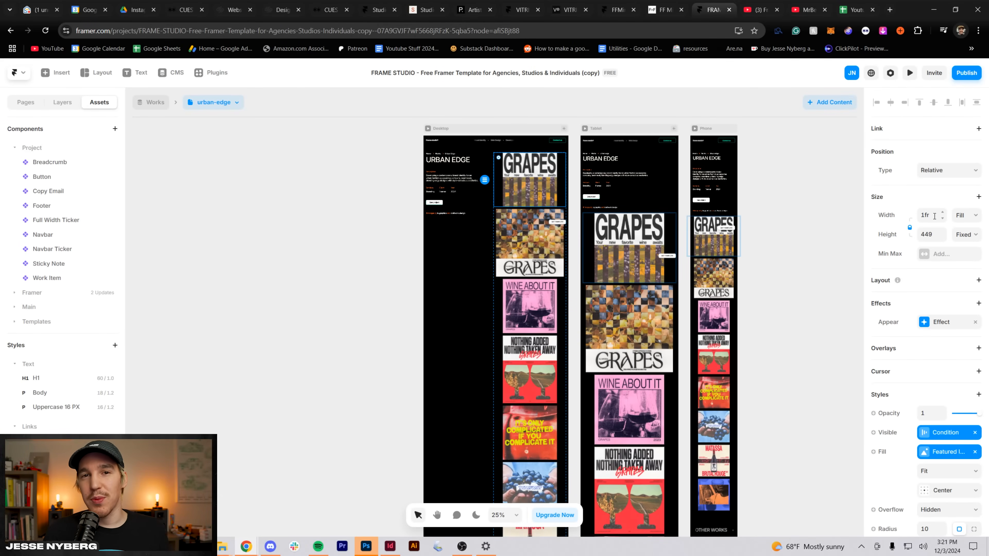
Step: Set the lead image width to 1.25fr and choose Grapes artwork as the CMS Featured Image
{"action": "type", "text": "1.25fr"}
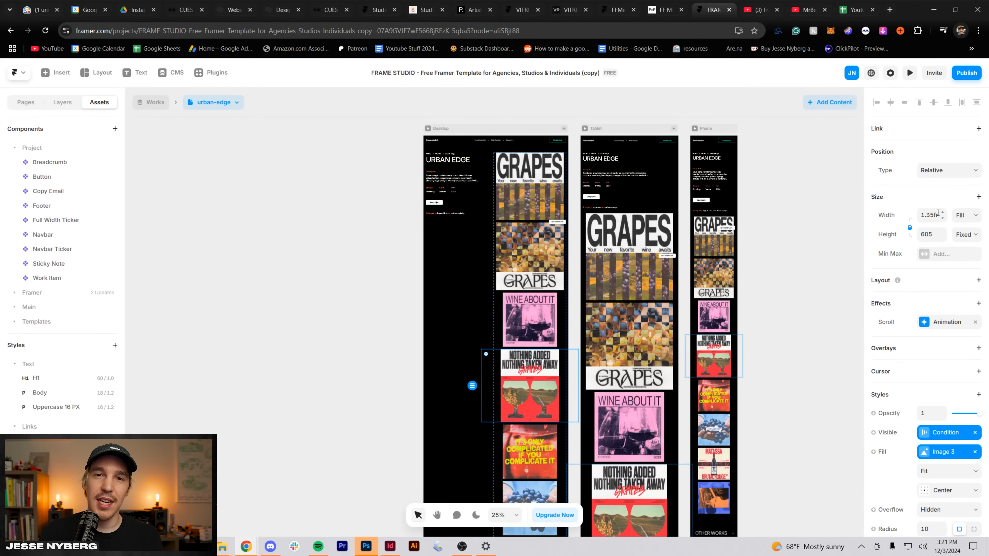
{"action": "left_click", "coordinate": [910, 73]}
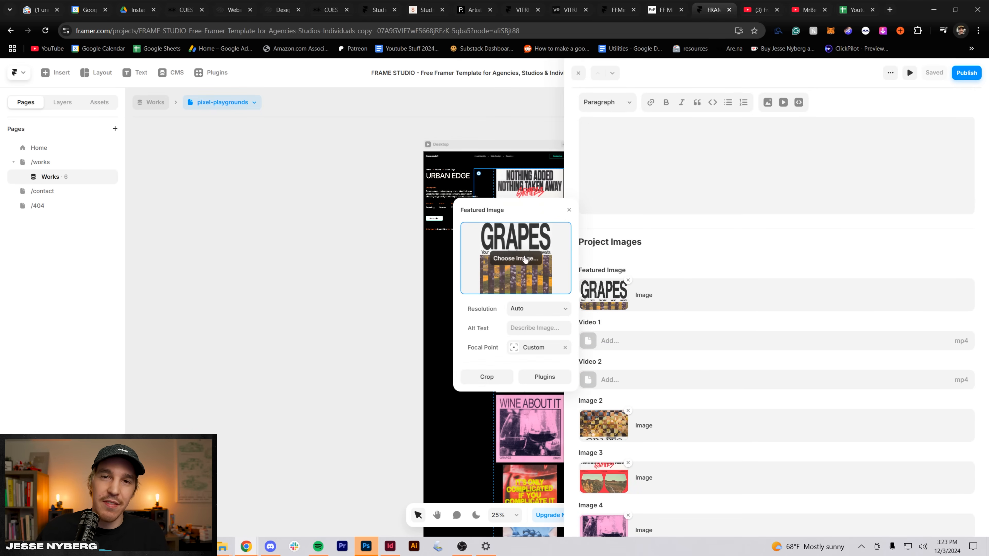
{"action": "left_click", "coordinate": [516, 258]}
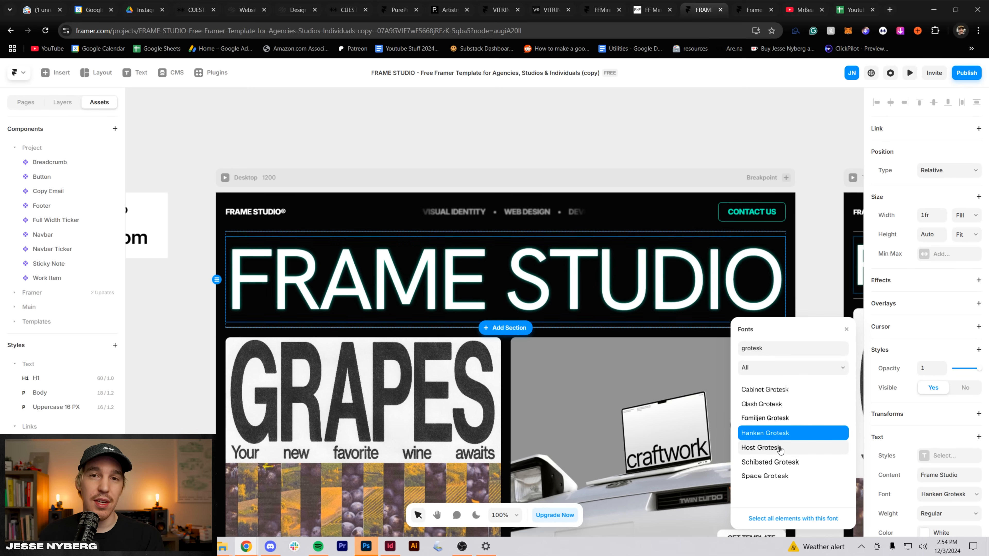
Step: Set the hero heading in Hanken Grotesk at Regular weight
{"action": "left_click", "coordinate": [765, 476]}
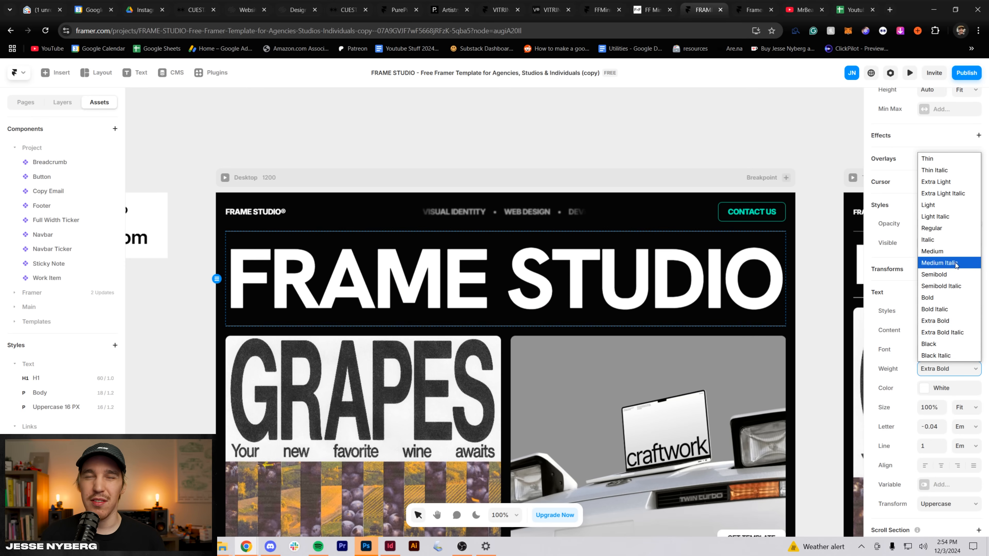
{"action": "left_click", "coordinate": [934, 275]}
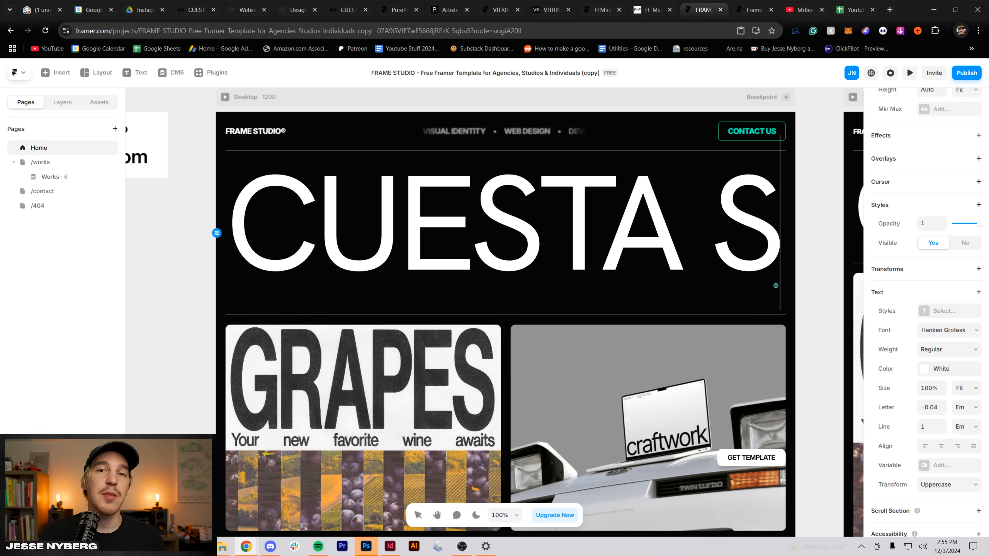
{"action": "scroll", "scroll_direction": "down", "scroll_amount": 3}
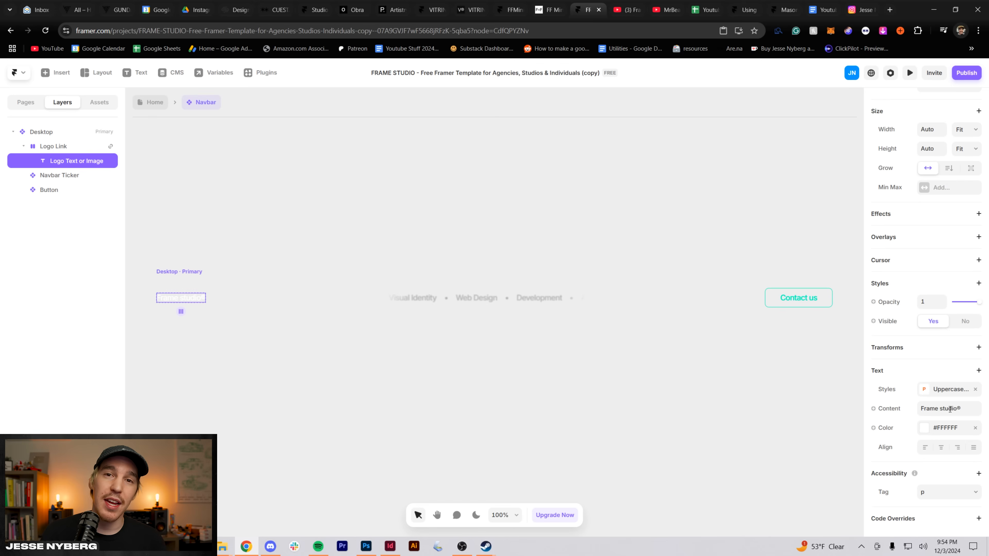
Step: Change the Navbar logo content to read Cuesta
{"action": "left_click", "coordinate": [949, 389]}
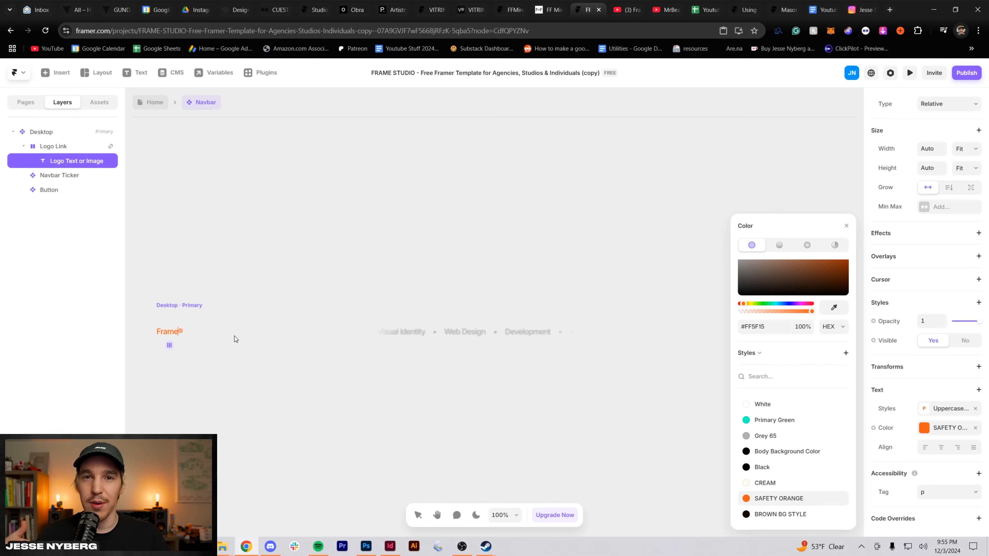
{"action": "type", "text": "Cuesta"}
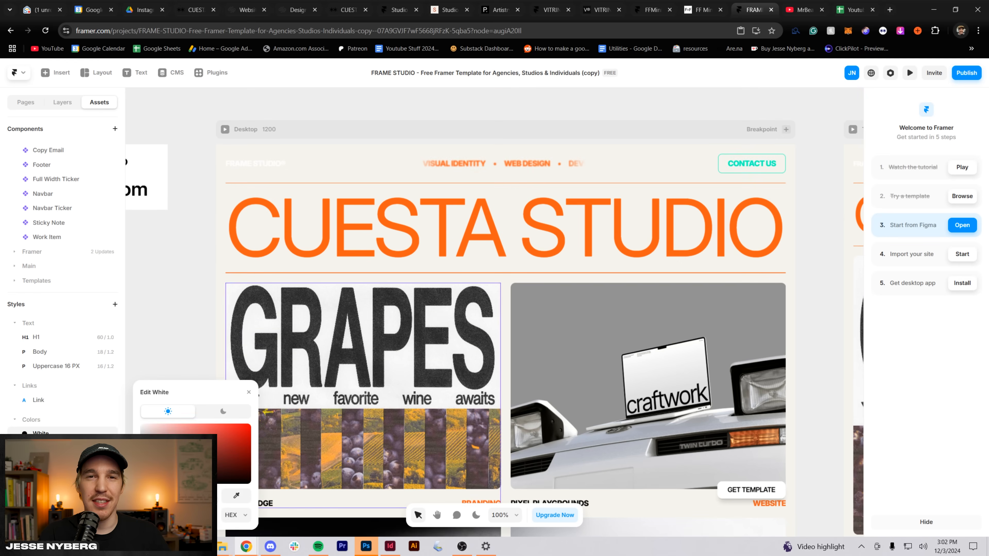
Step: Review the ticker's default text colour and the Body and Link text styles in Assets
{"action": "left_click", "coordinate": [25, 102]}
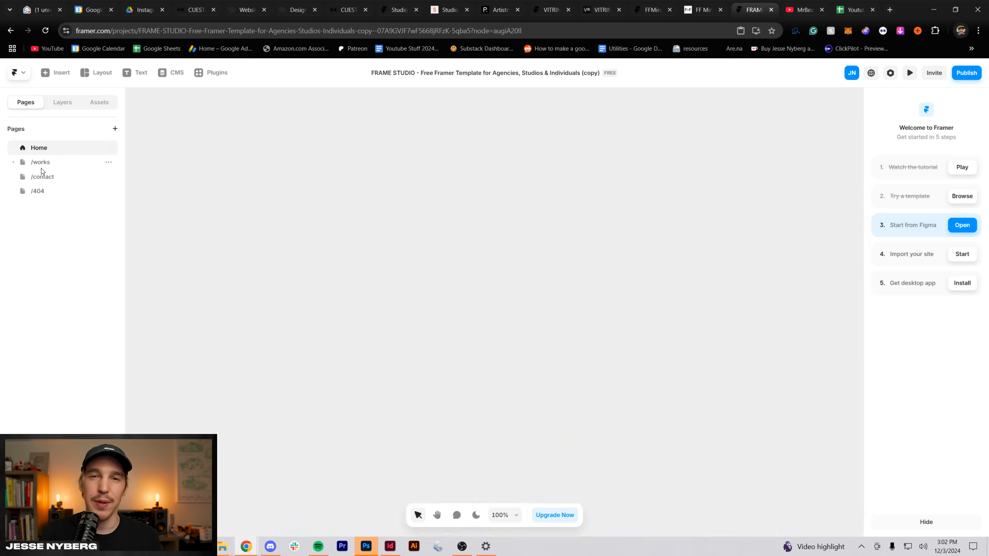
{"action": "left_click", "coordinate": [99, 102]}
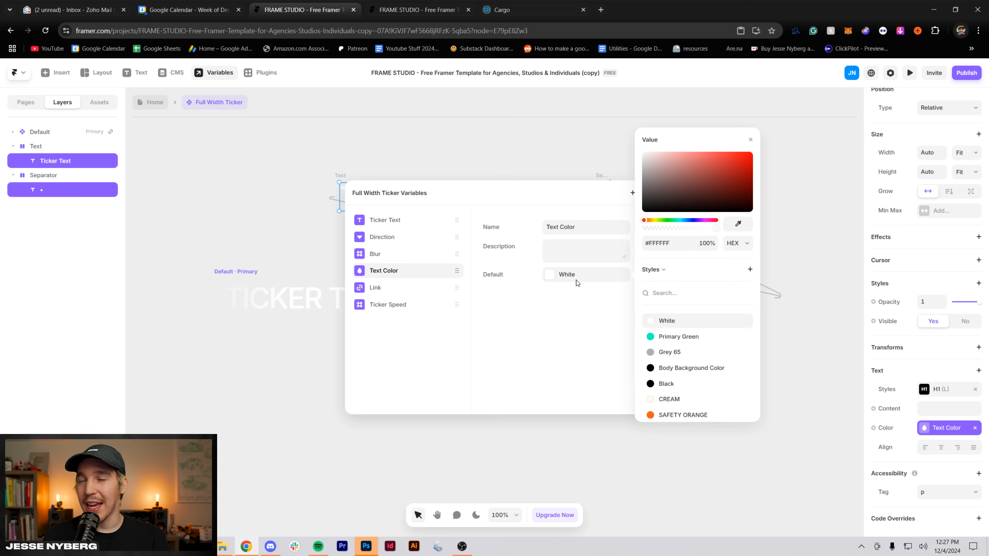
{"action": "left_click", "coordinate": [671, 400]}
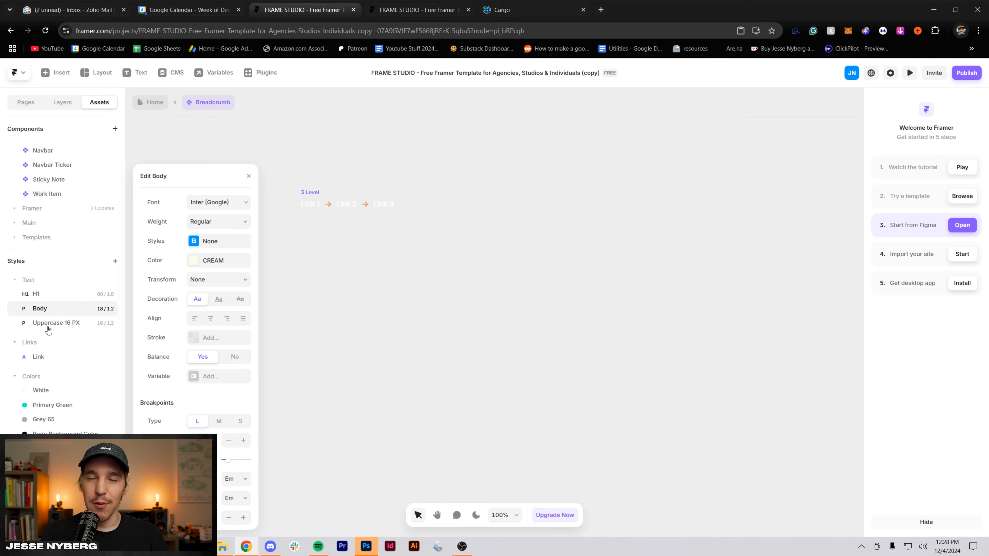
{"action": "left_click", "coordinate": [38, 356]}
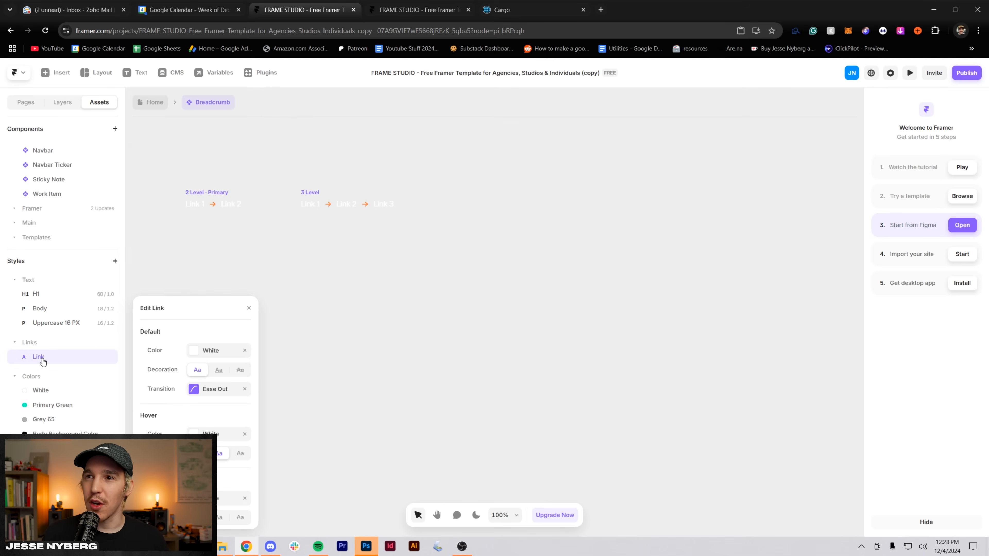
Step: Edit the project title's White colour style to off-white FFFBEC
{"action": "left_click", "coordinate": [194, 351]}
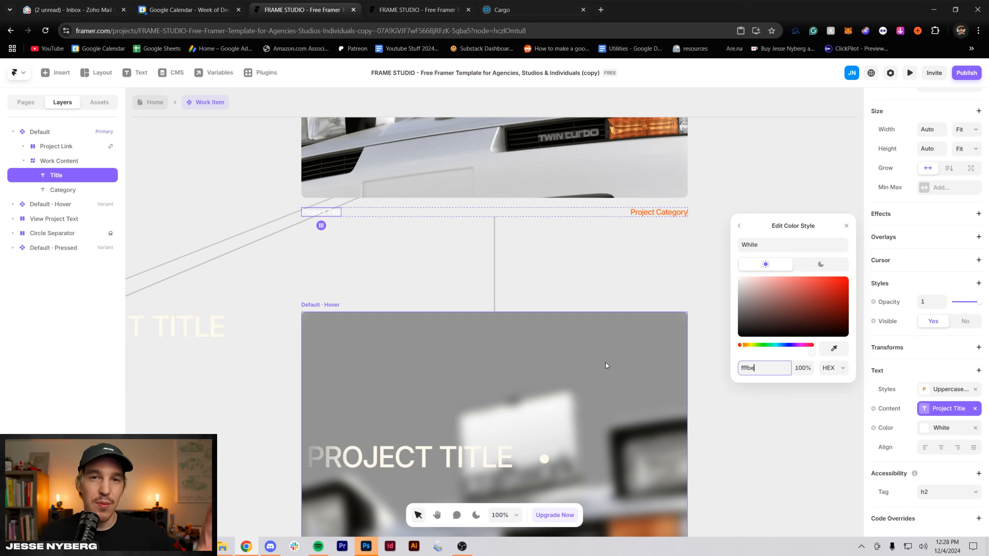
{"action": "type", "text": "FFFBEC"}
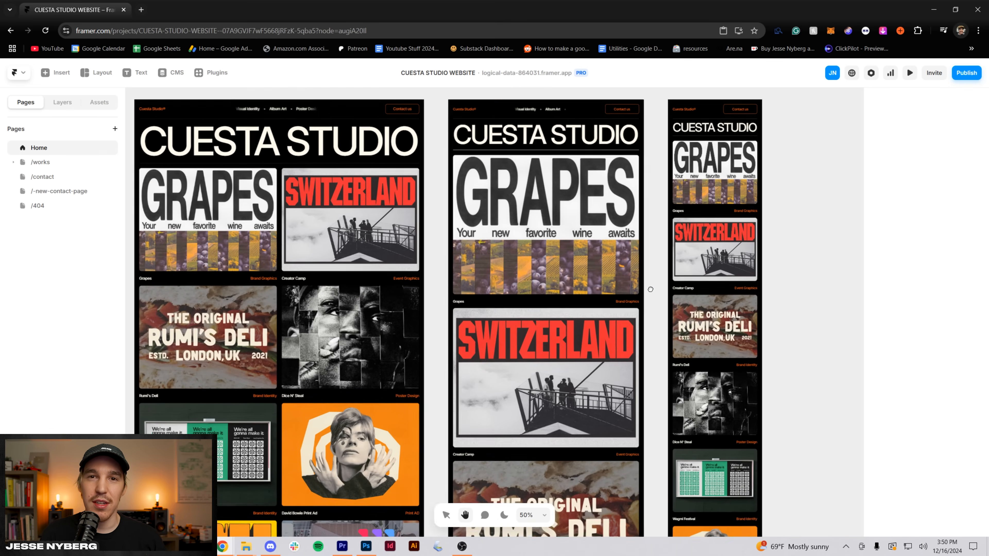
Step: Replace the Image 9 picture with new artwork before editing the Navbar Ticker's Development label
{"action": "scroll", "scroll_direction": "down", "scroll_amount": 3}
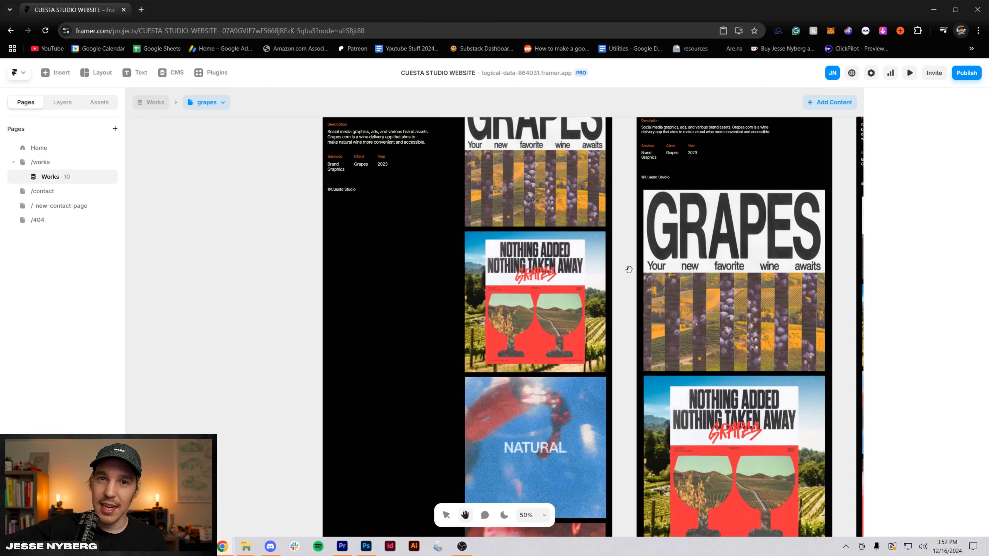
{"action": "scroll", "scroll_direction": "down", "scroll_amount": 3}
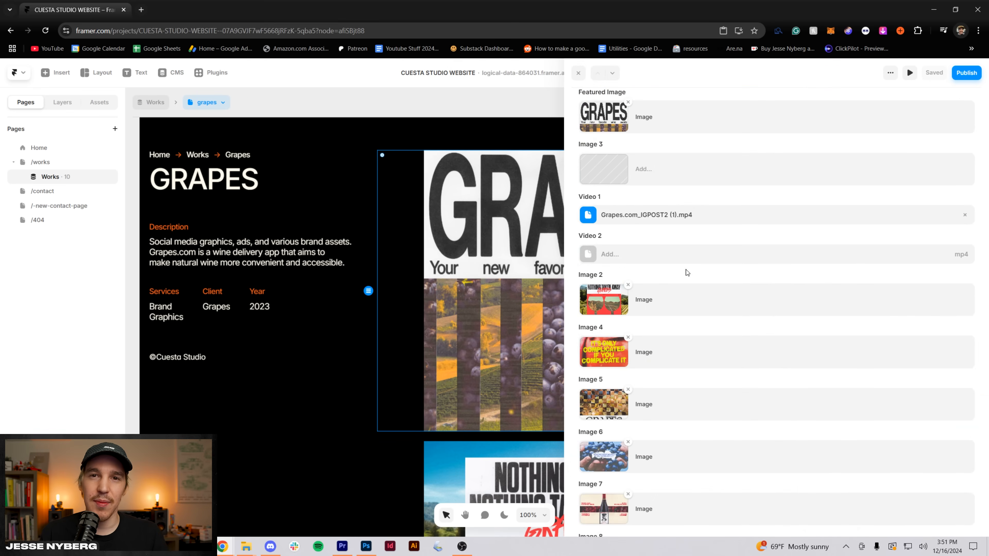
{"action": "scroll", "scroll_direction": "down", "scroll_amount": 3}
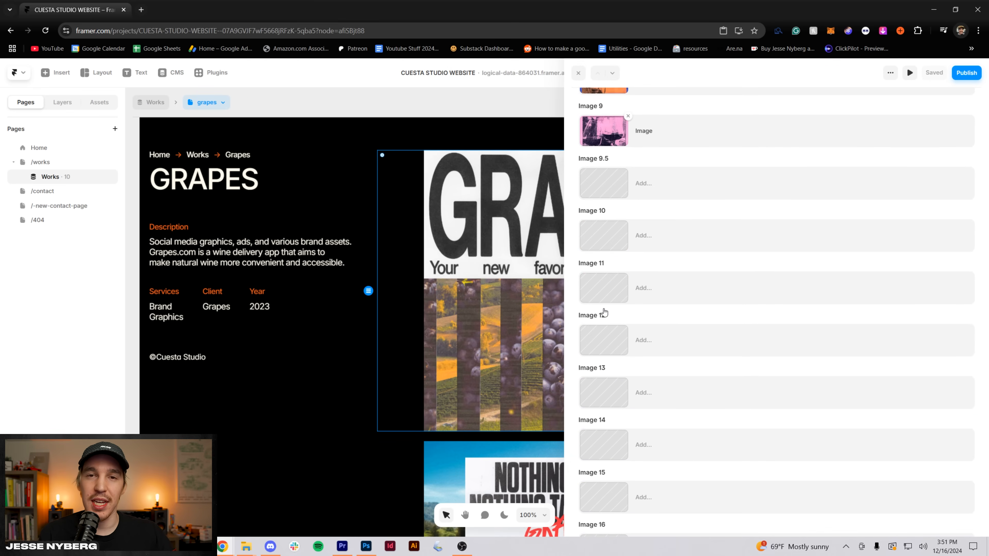
{"action": "left_click", "coordinate": [604, 131]}
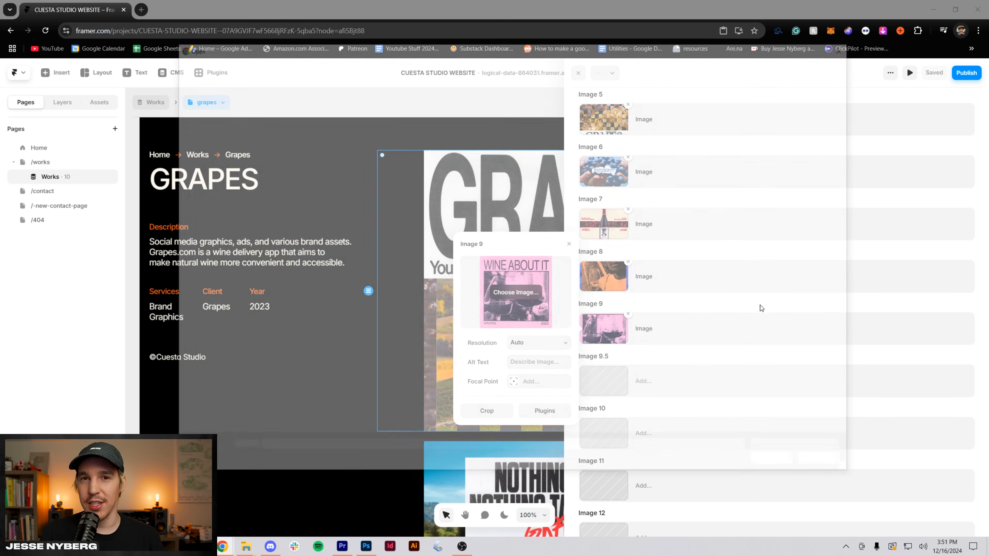
{"action": "left_click", "coordinate": [516, 292]}
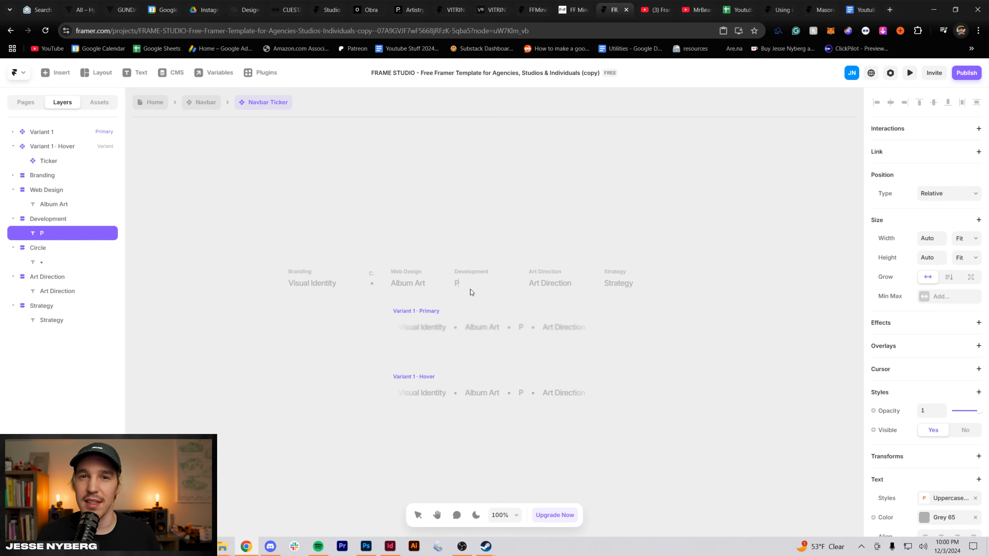
Step: Rename the ticker item to Poster Design and pick the Button's white text variant
{"action": "type", "text": "Poster Design"}
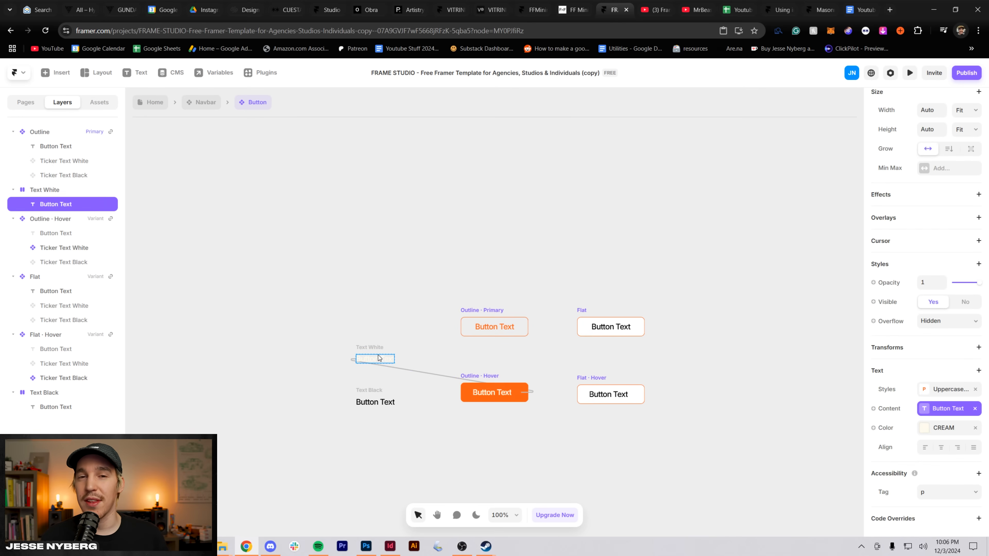
{"action": "left_click", "coordinate": [910, 73]}
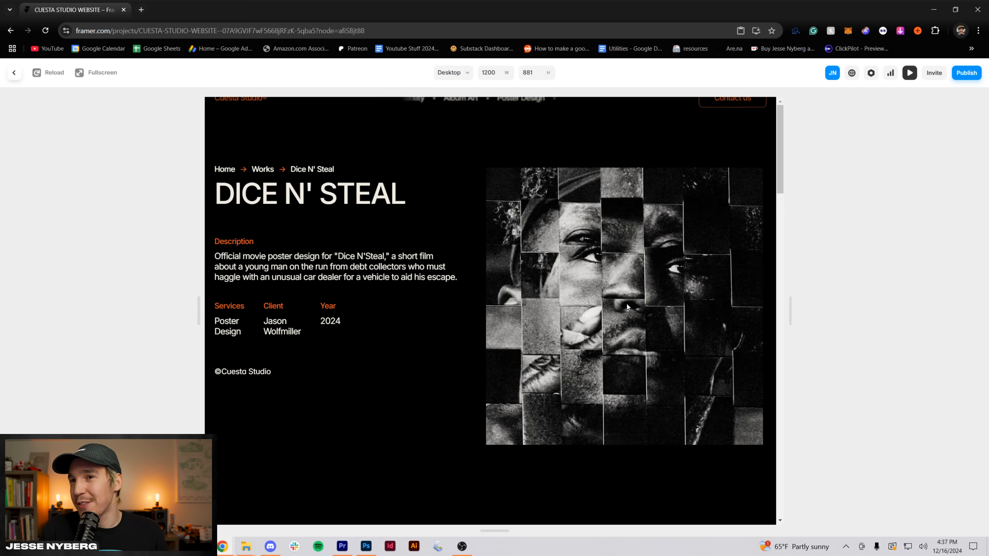
Step: Scroll down the Dice N' Steal preview through its poster images
{"action": "scroll", "scroll_direction": "down", "scroll_amount": 3}
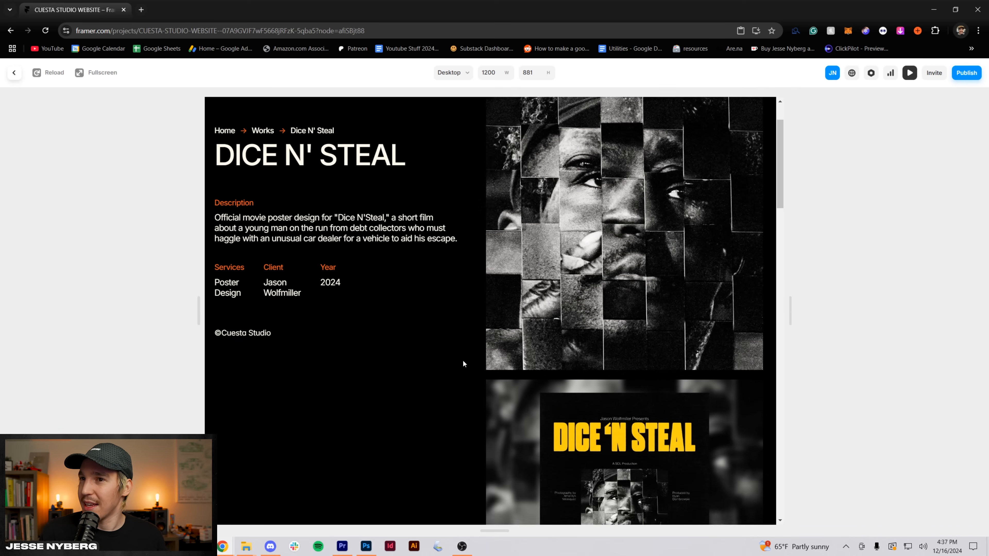
{"action": "scroll", "scroll_direction": "down", "scroll_amount": 3}
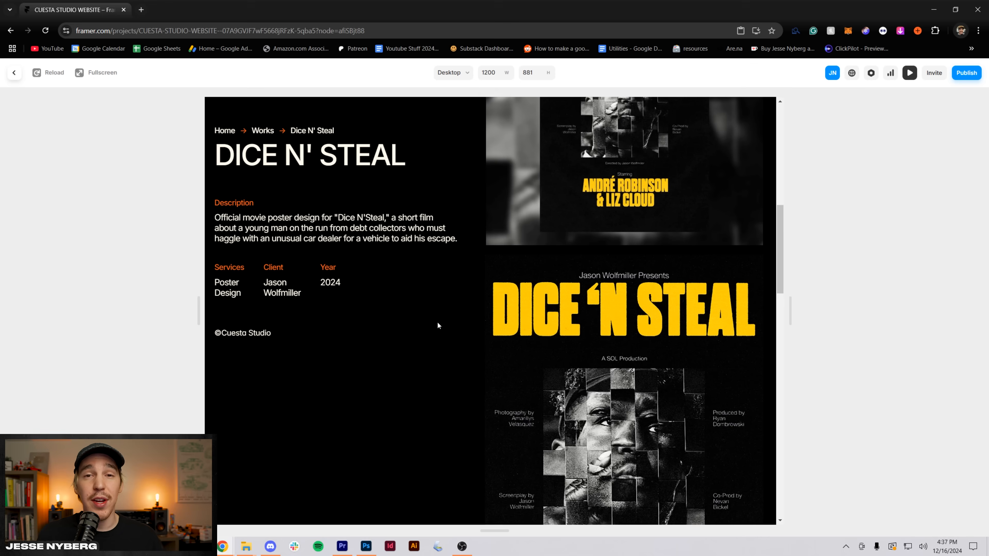
{"action": "scroll", "scroll_direction": "down", "scroll_amount": 3}
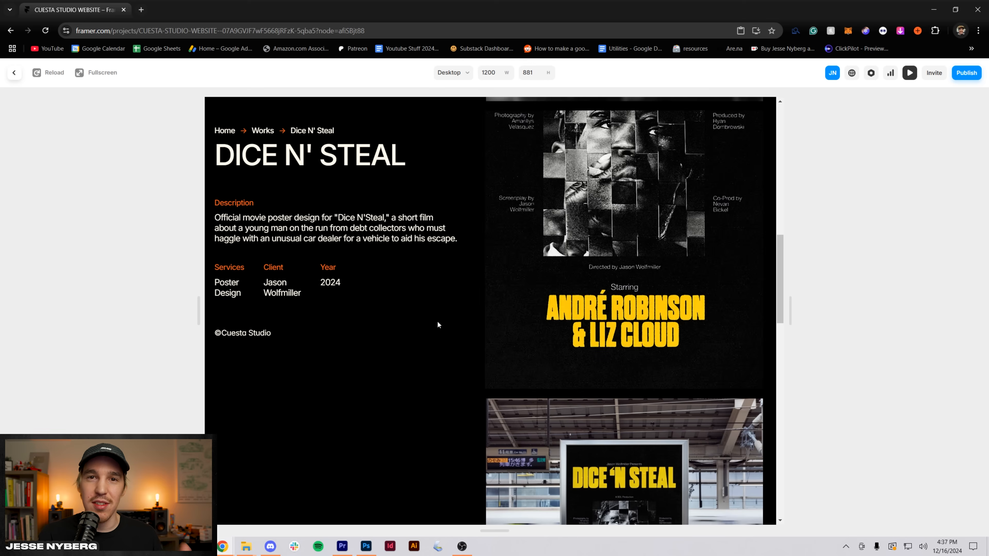
{"action": "scroll", "scroll_direction": "down", "scroll_amount": 3}
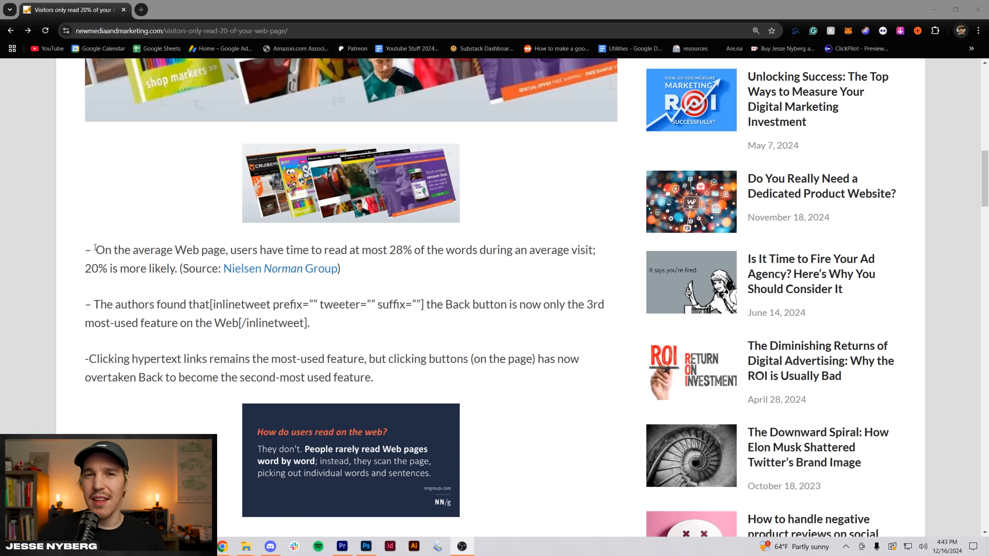
Step: Highlight the sentence stating visitors read at most 28% of a web page's words
{"action": "left_click_drag", "start_coordinate": [94, 250], "coordinate": [483, 250]}
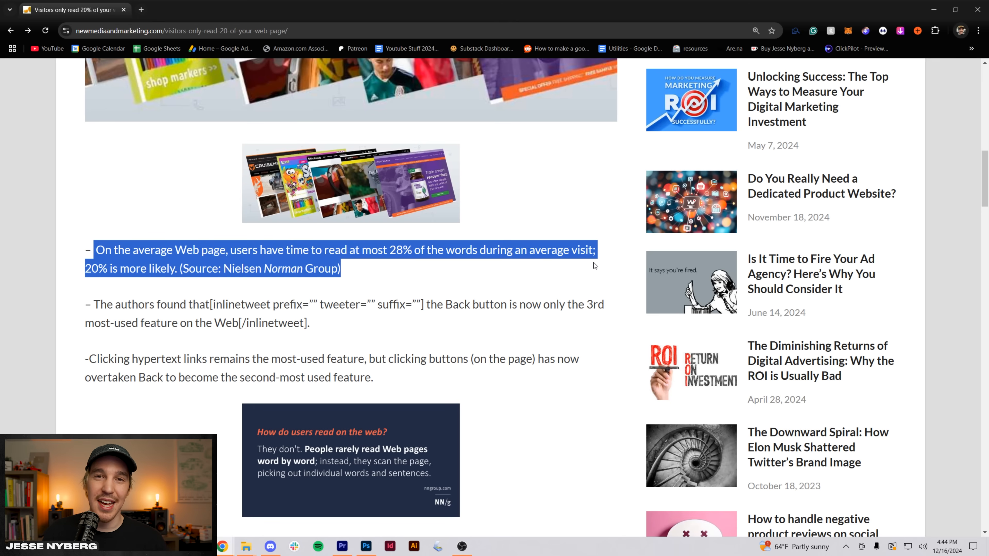
{"action": "mouse_move", "coordinate": [37, 243]}
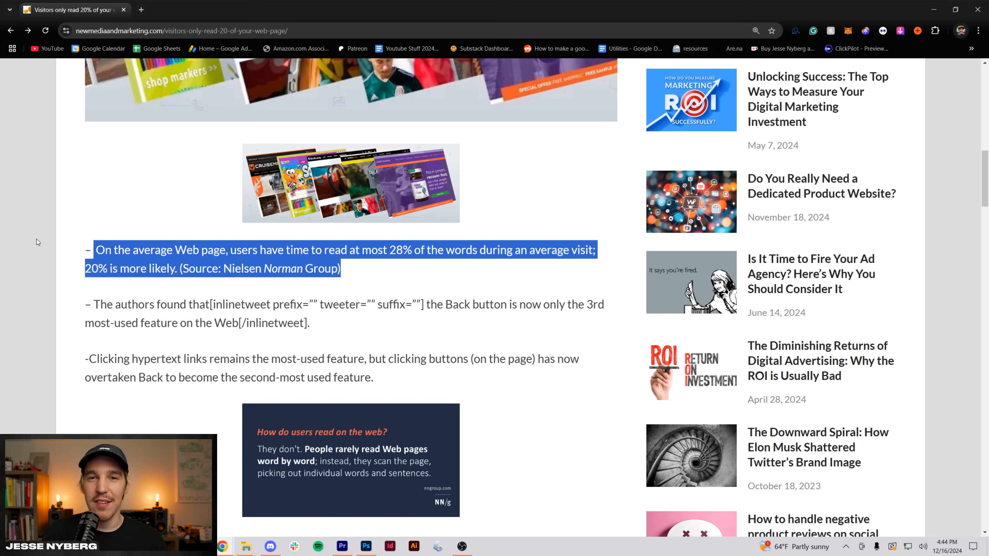
{"action": "left_click", "coordinate": [366, 547]}
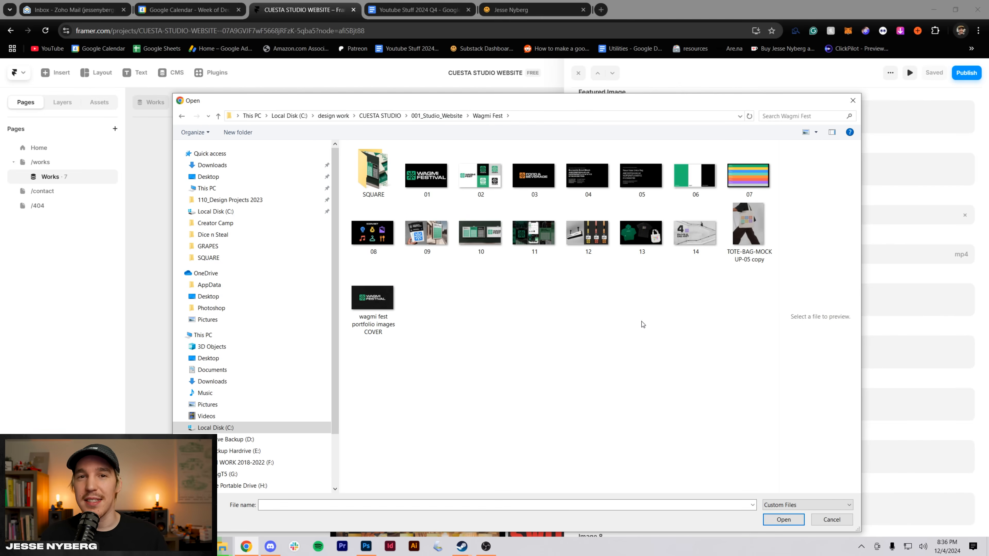
Step: Upload photos from the SQUARE folder into the Works item's image fields, skipping Image 8
{"action": "left_click", "coordinate": [373, 170]}
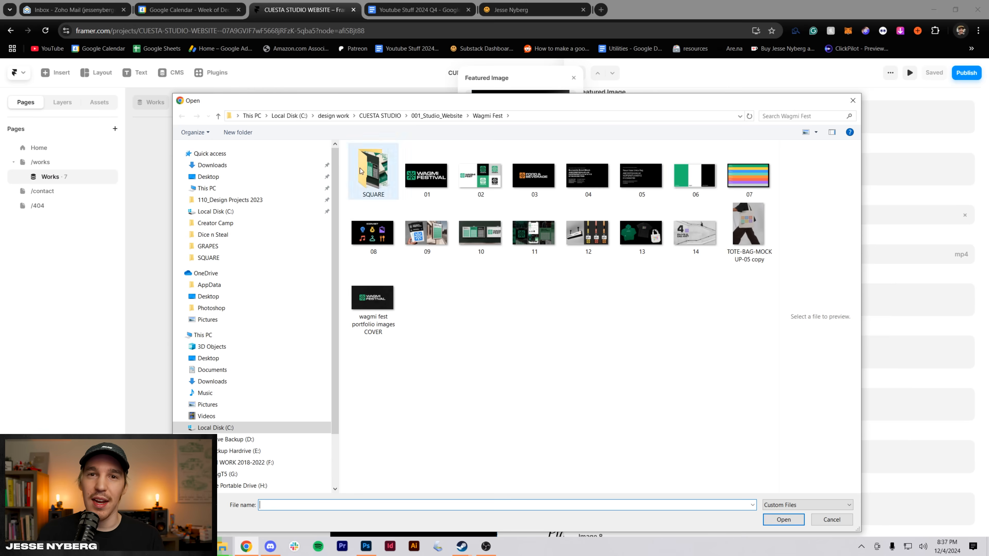
{"action": "left_click", "coordinate": [832, 520]}
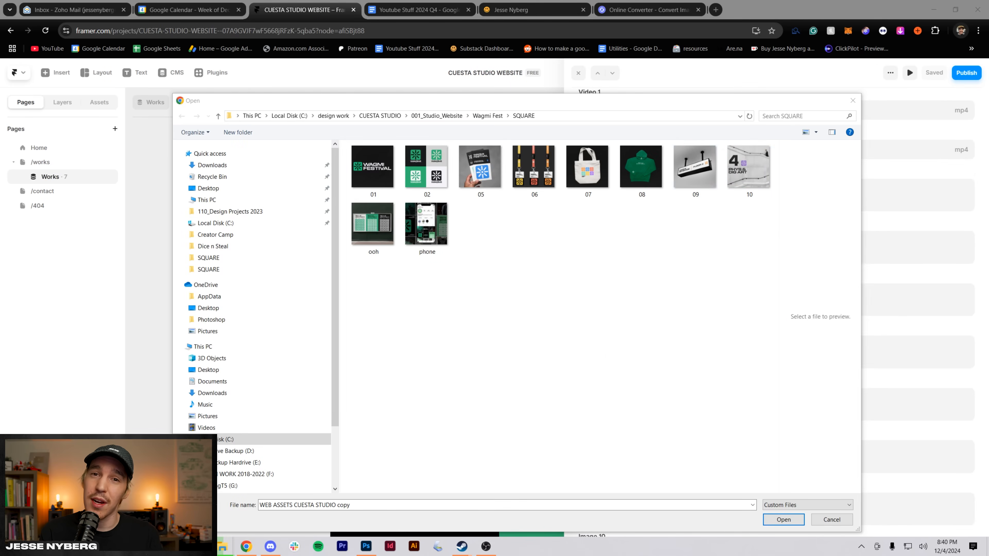
{"action": "left_click", "coordinate": [367, 546]}
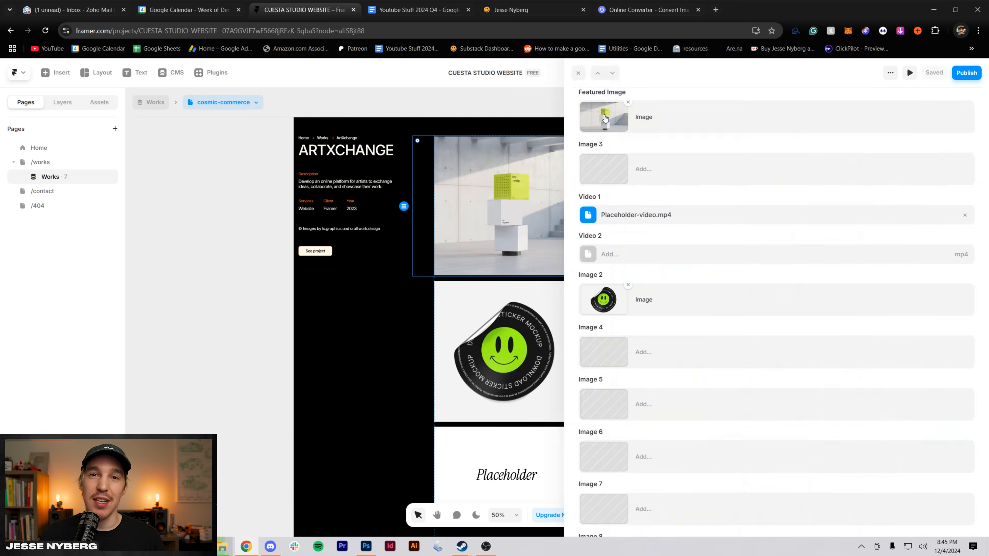
{"action": "left_click", "coordinate": [604, 116]}
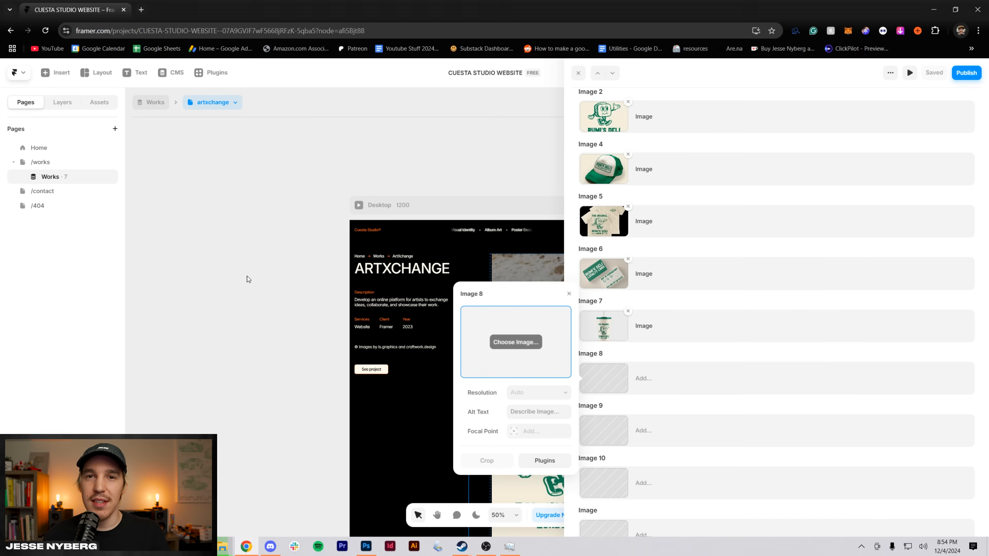
{"action": "left_click", "coordinate": [516, 342]}
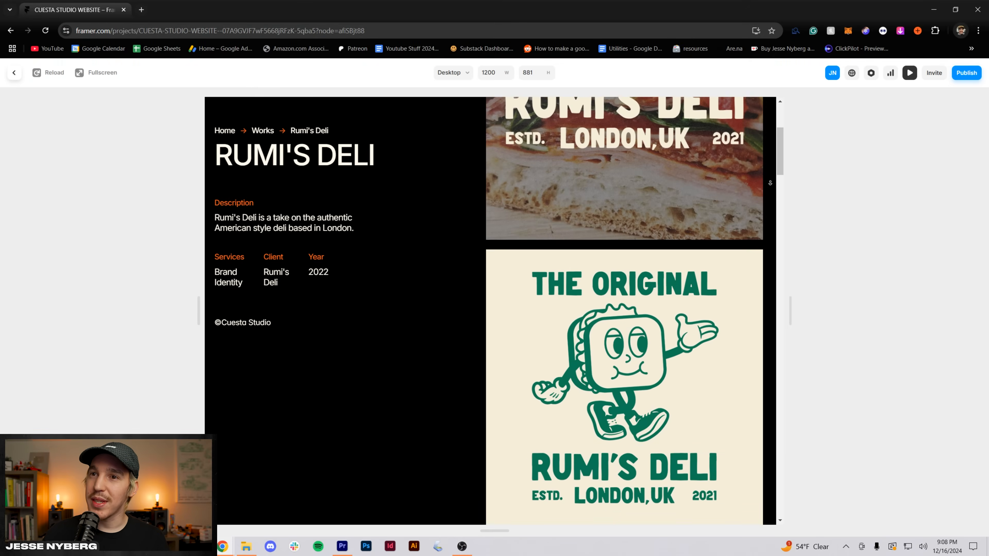
{"action": "scroll", "scroll_direction": "down", "scroll_amount": 3}
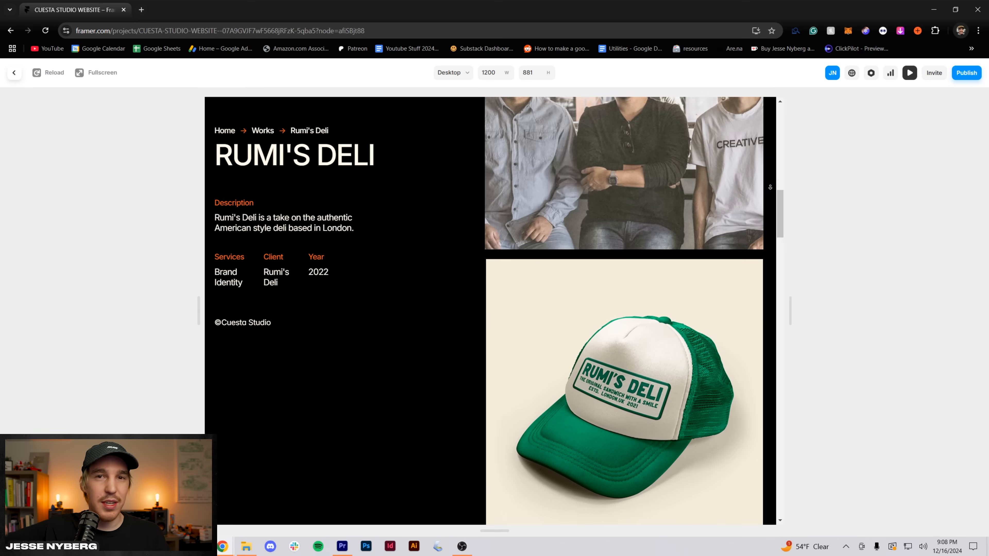
{"action": "scroll", "scroll_direction": "down", "scroll_amount": 3}
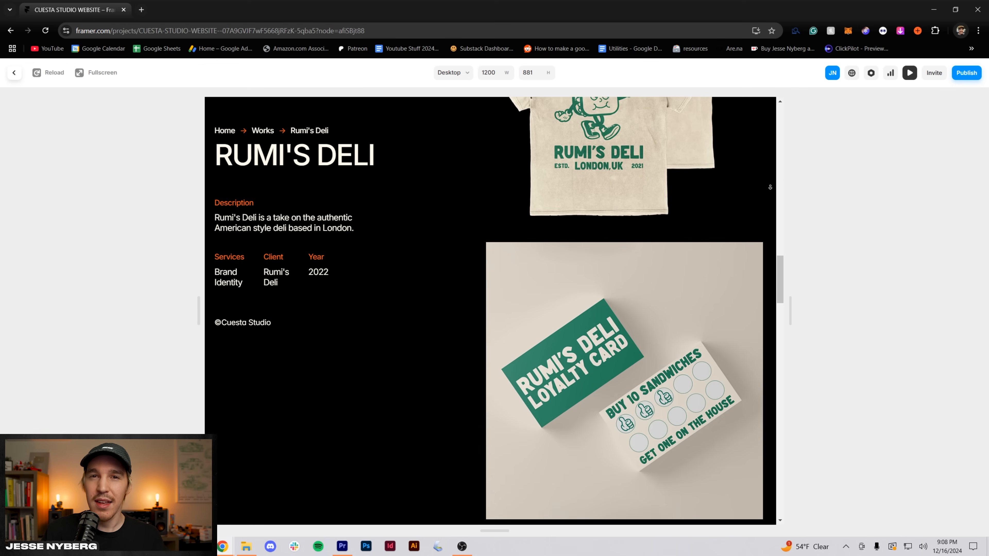
{"action": "scroll", "scroll_direction": "down", "scroll_amount": 3}
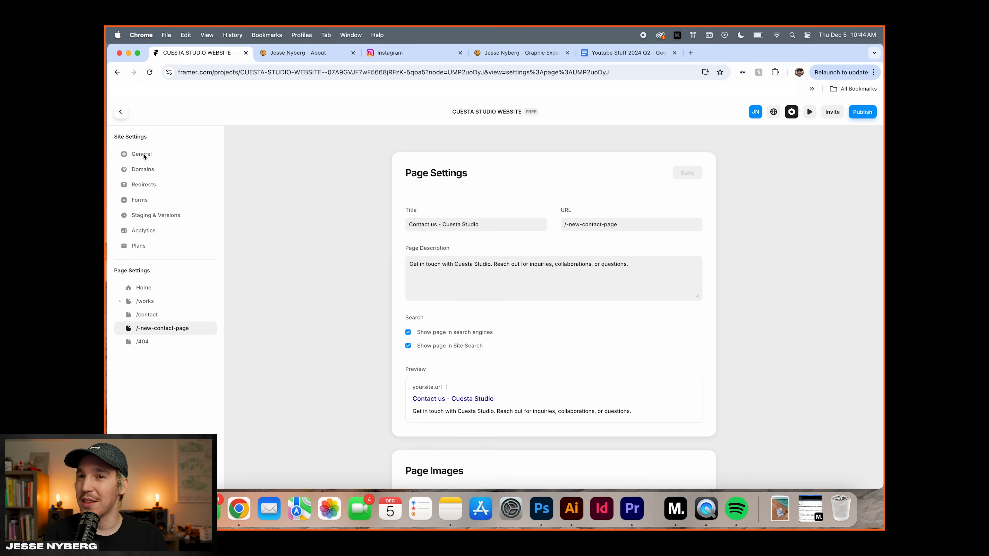
Step: Show the General site settings' favicon upload, then cancel without choosing a file
{"action": "left_click", "coordinate": [143, 287]}
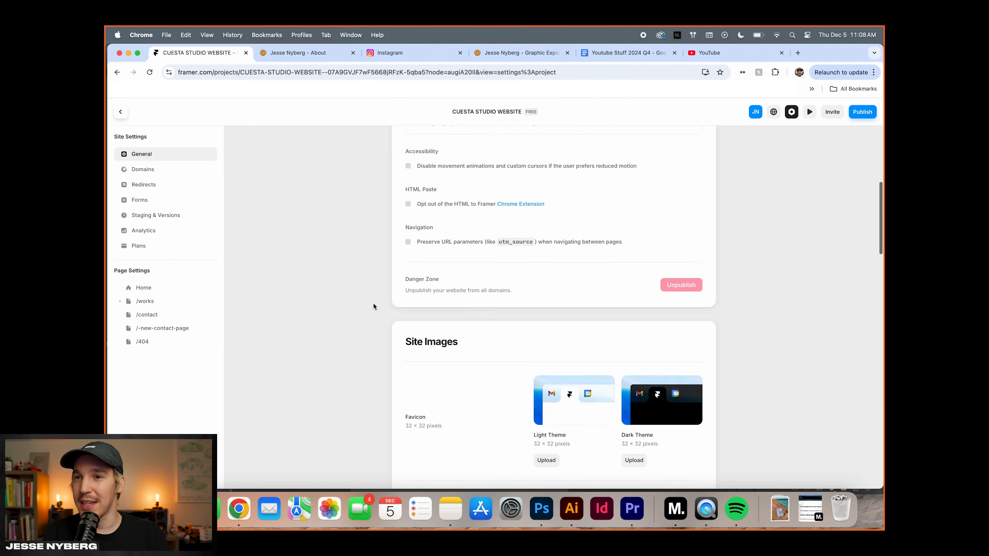
{"action": "left_click", "coordinate": [546, 460]}
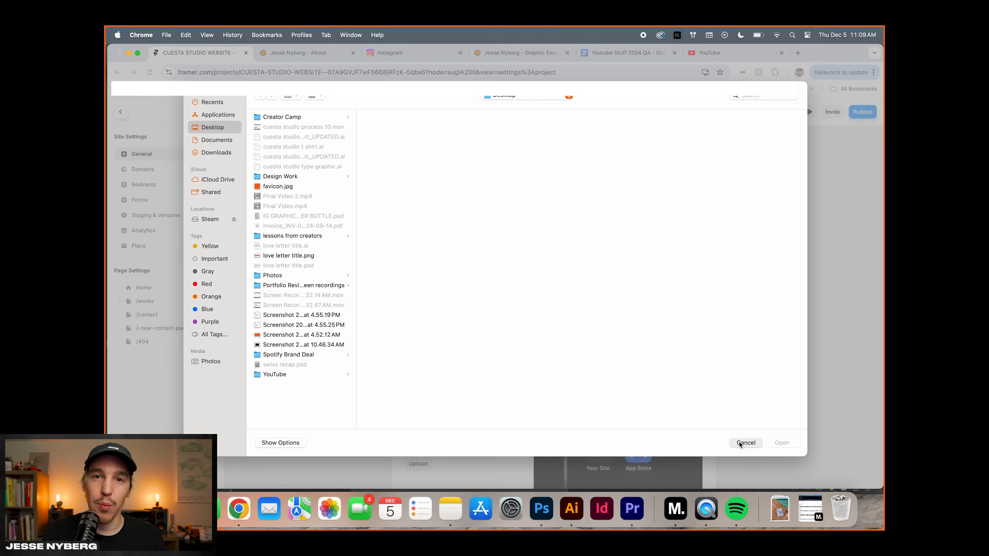
{"action": "left_click", "coordinate": [746, 443]}
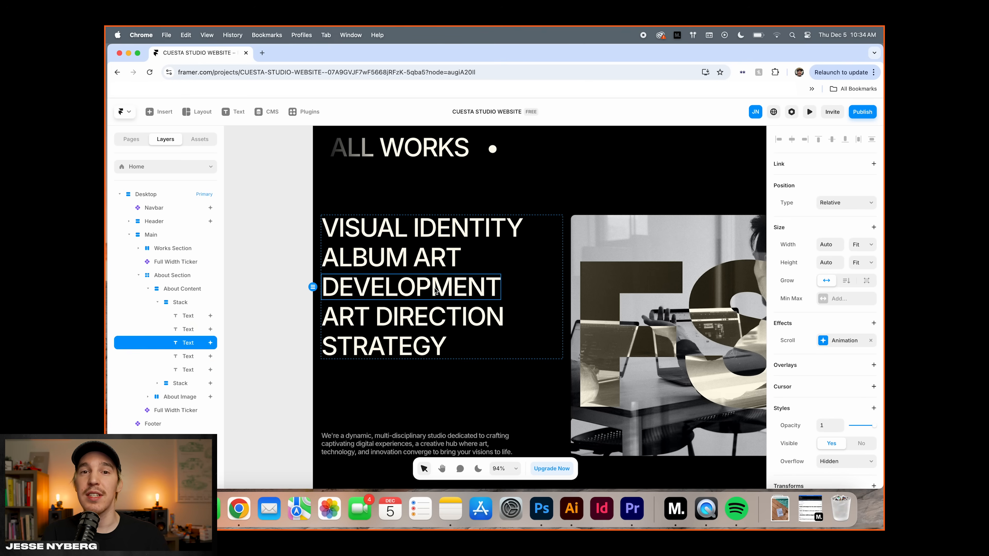
Step: Rename the list item to POSTER DESIGN and write the about line on bridging modern and vintage graphics
{"action": "type", "text": "POSTER DESIGN"}
{"action": "left_click", "coordinate": [418, 444]}
{"action": "type", "text": "Cuesta Studio is an indendent design practice based in southern califorina. We speacialze in "}
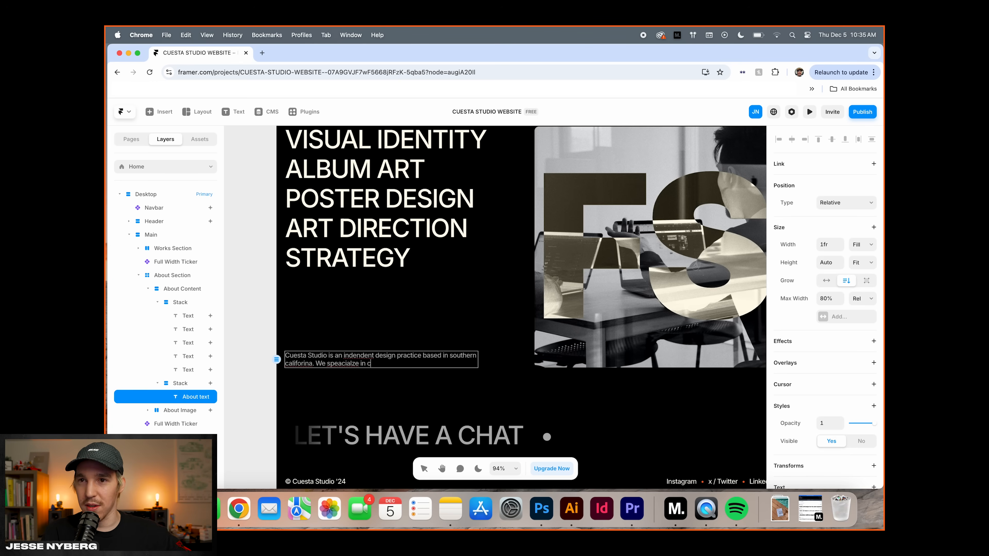
{"action": "type", "text": "creating meaningful graphics that bridge the gap between modern and vintage"}
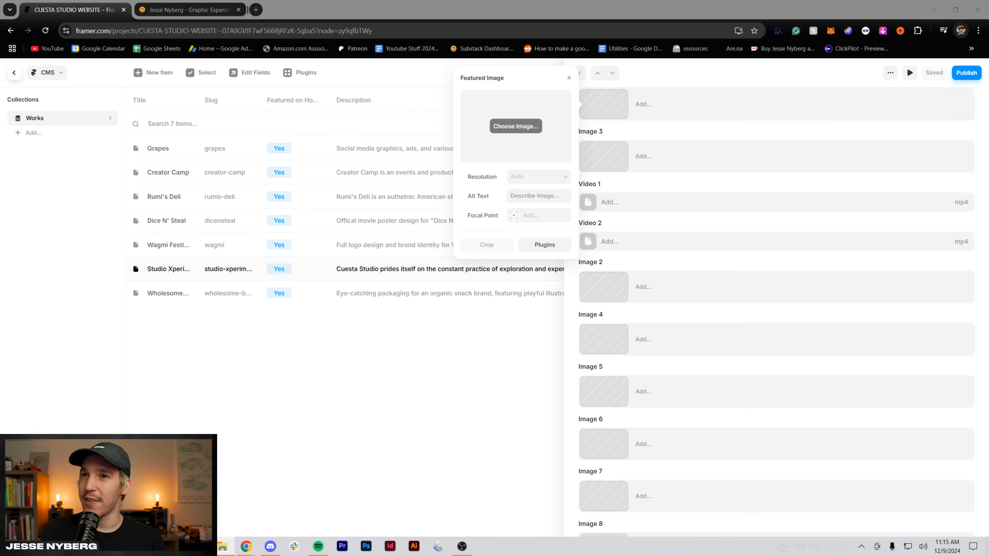
Step: Start choosing the featured image for the Studio Xperiments Works item
{"action": "left_click", "coordinate": [366, 547]}
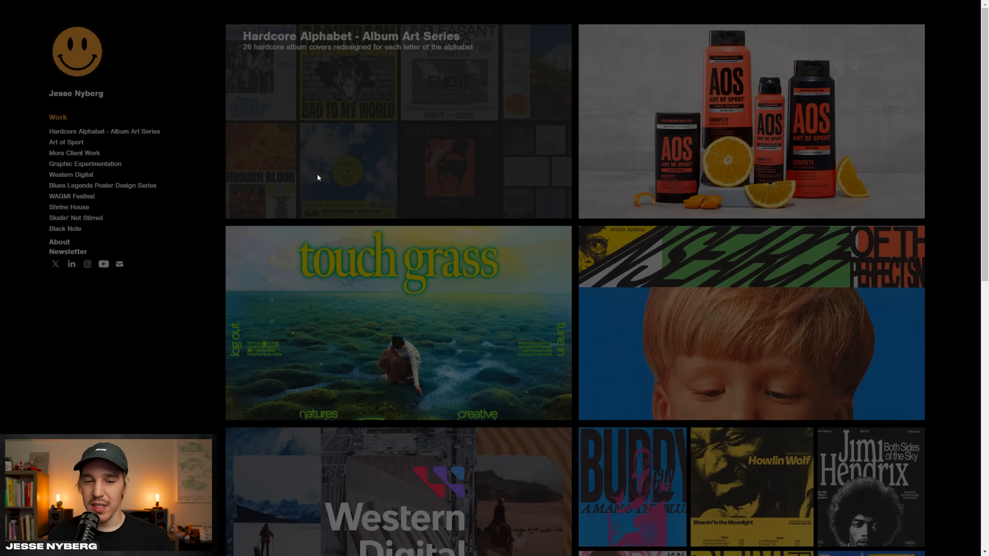
{"action": "left_click", "coordinate": [104, 131]}
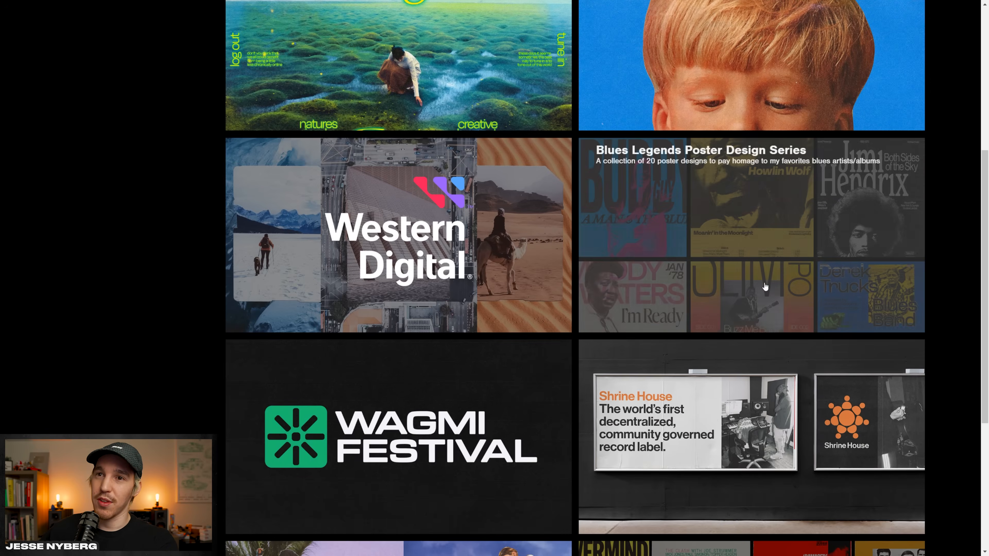
{"action": "left_click", "coordinate": [765, 288]}
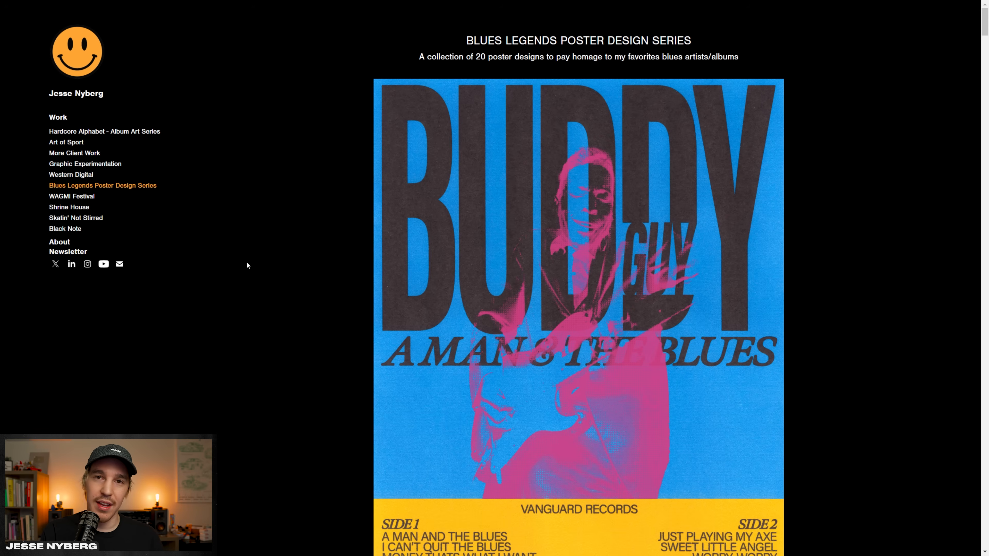
{"action": "scroll", "scroll_direction": "down", "scroll_amount": 3}
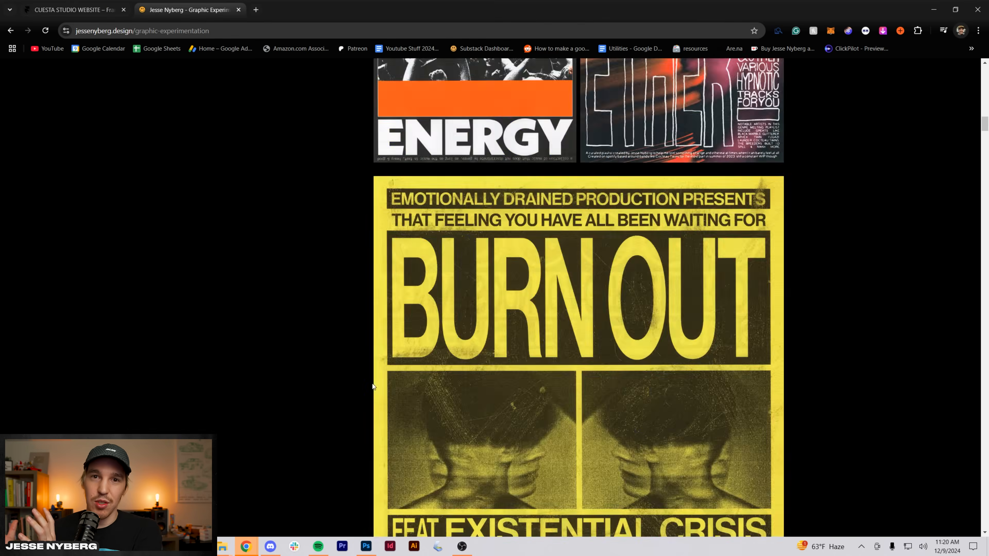
{"action": "scroll", "scroll_direction": "down", "scroll_amount": 3}
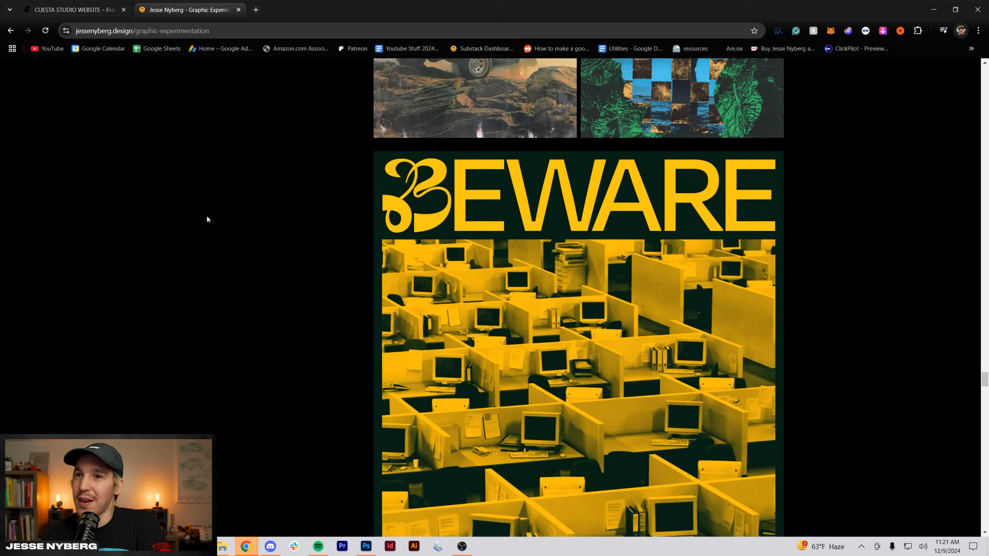
{"action": "left_click", "coordinate": [366, 547]}
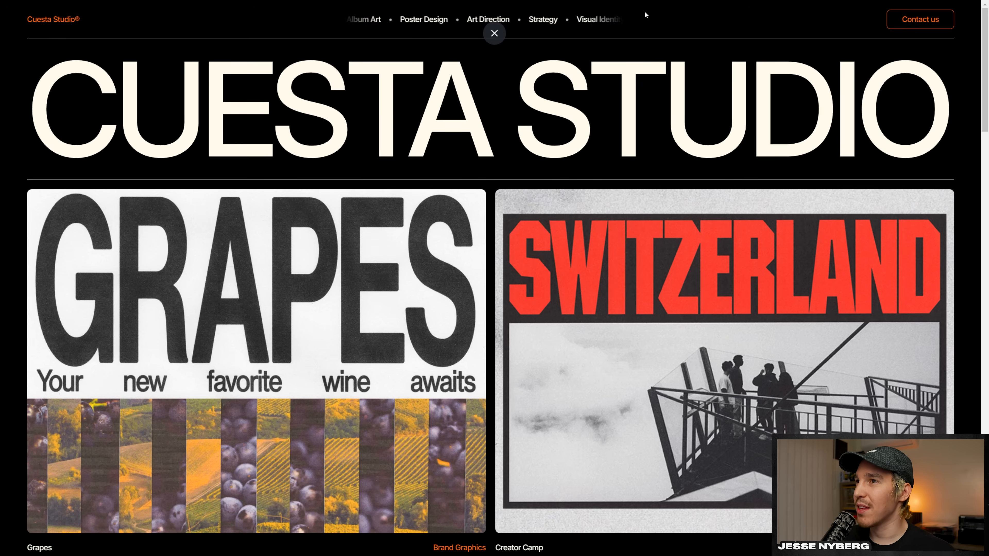
{"action": "left_click", "coordinate": [920, 20]}
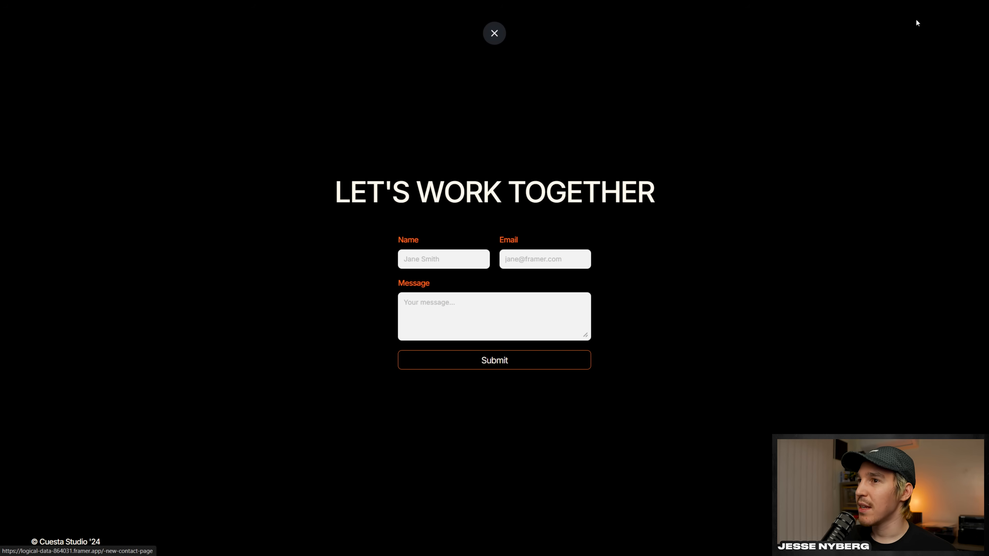
{"action": "left_click", "coordinate": [495, 33]}
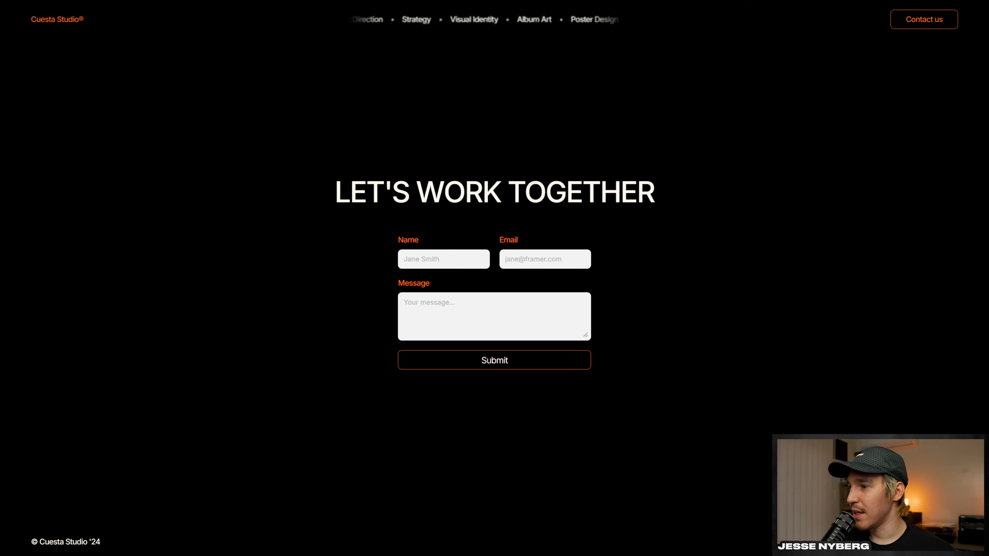
{"action": "scroll", "scroll_direction": "up", "scroll_amount": 3}
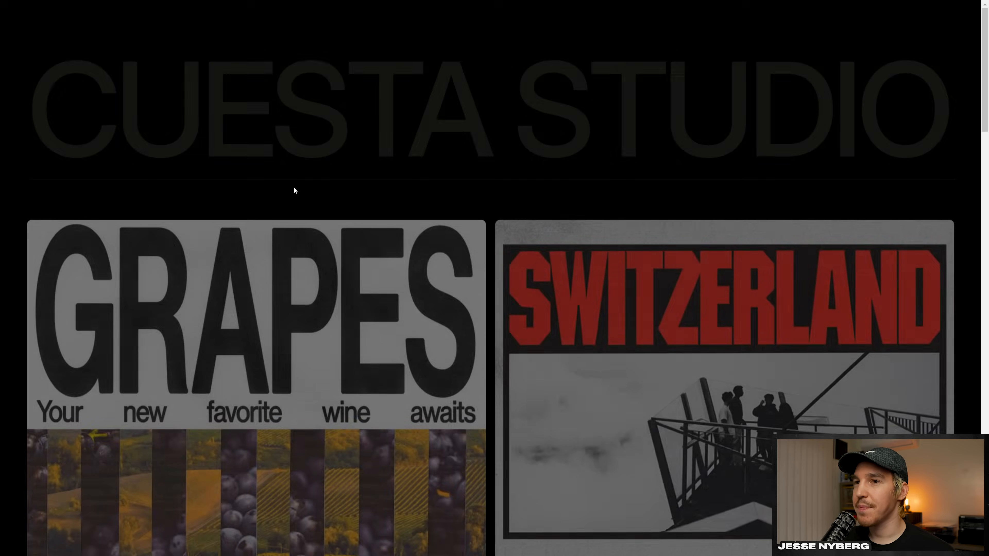
{"action": "scroll", "scroll_direction": "down", "scroll_amount": 3}
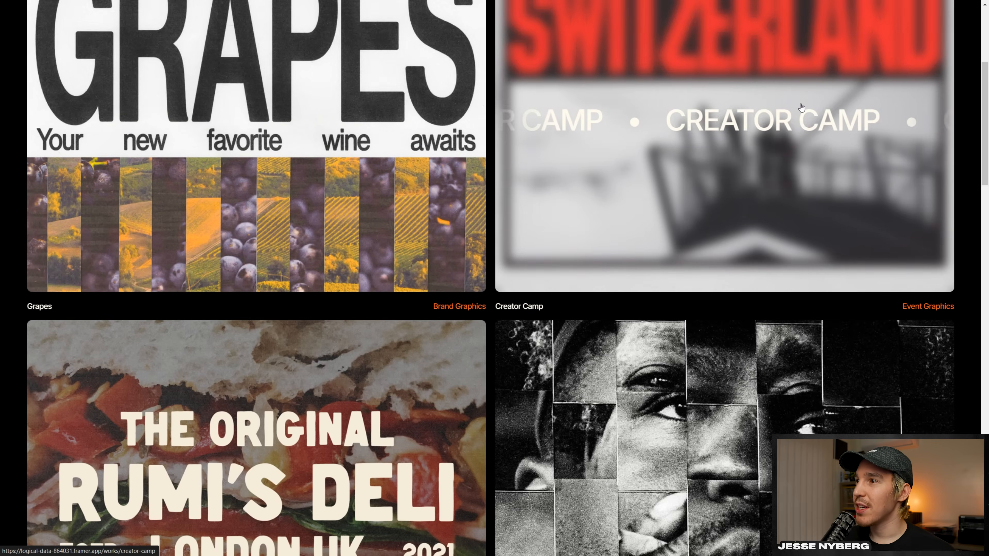
{"action": "scroll", "scroll_direction": "down", "scroll_amount": 3}
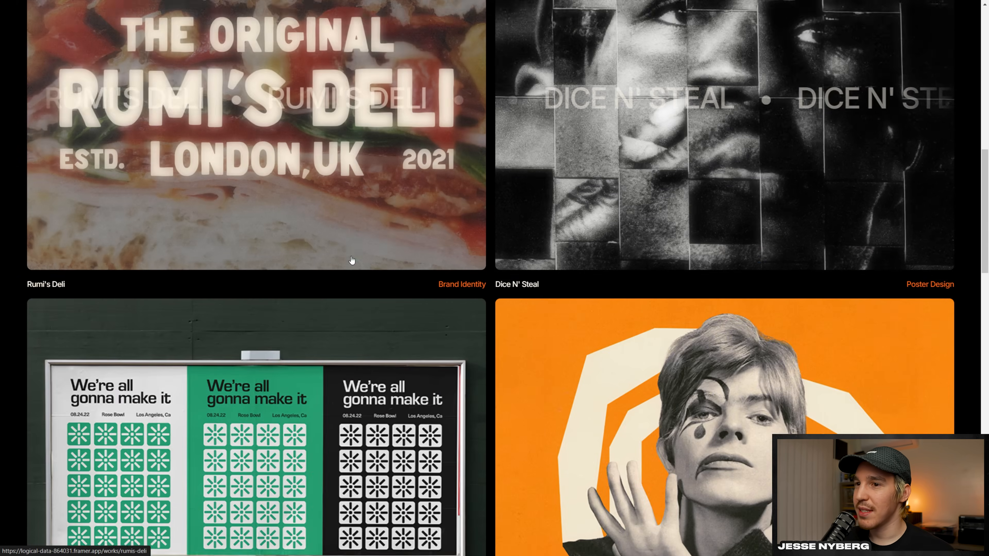
{"action": "scroll", "scroll_direction": "down", "scroll_amount": 3}
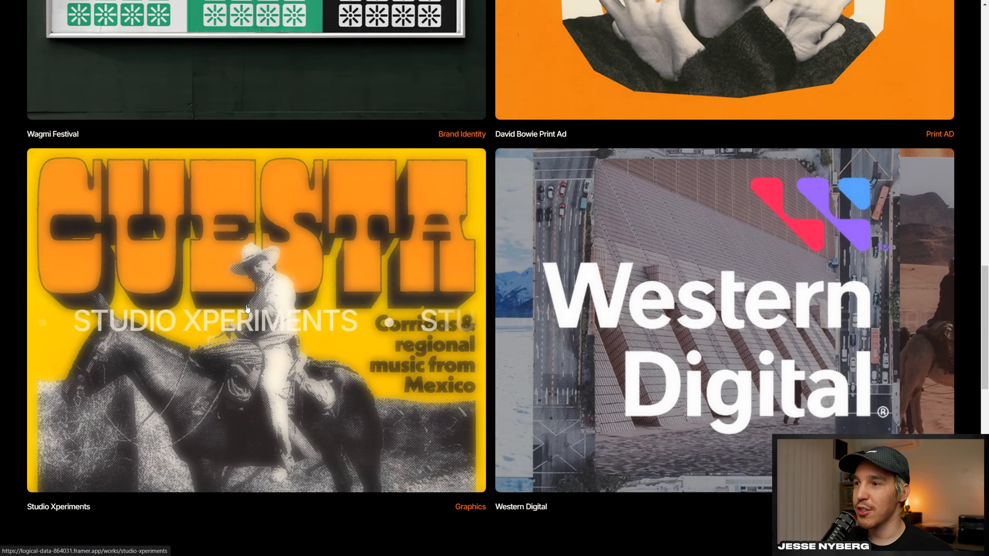
{"action": "scroll", "scroll_direction": "down", "scroll_amount": 3}
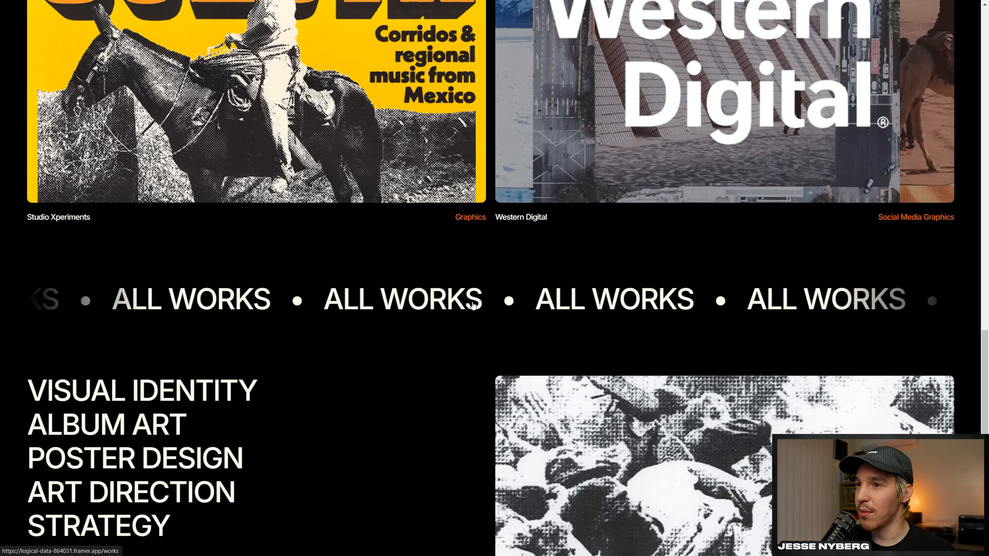
{"action": "scroll", "scroll_direction": "down", "scroll_amount": 3}
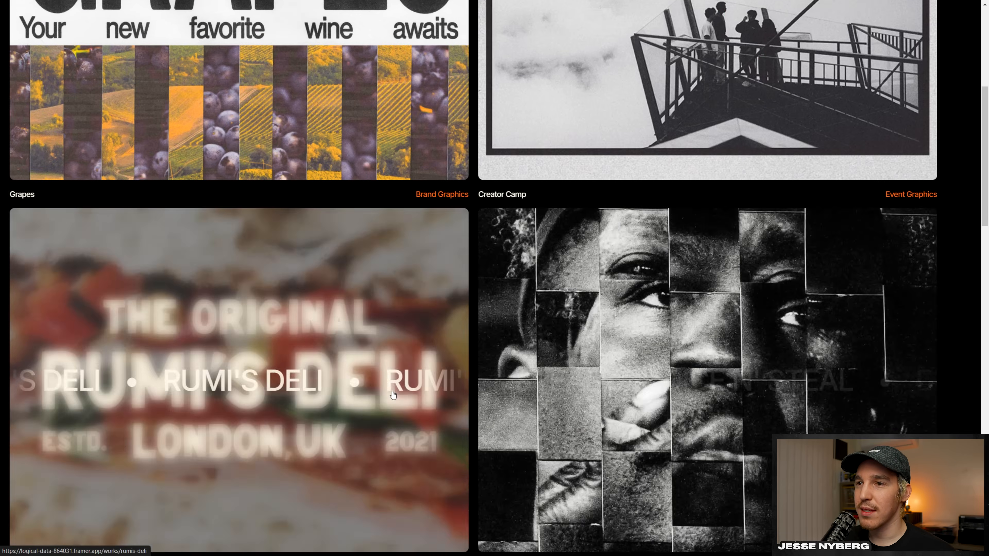
{"action": "scroll", "scroll_direction": "down", "scroll_amount": 3}
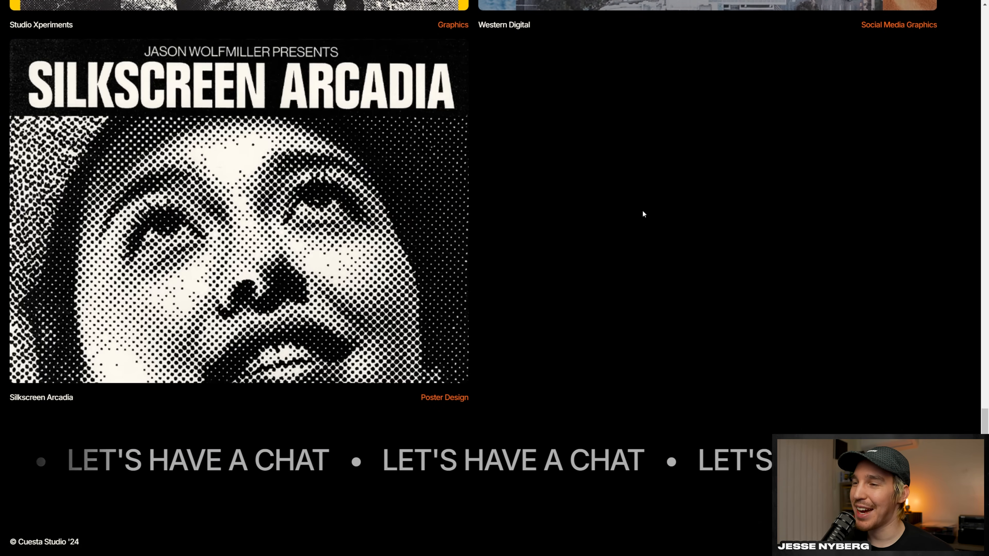
{"action": "scroll", "scroll_direction": "down", "scroll_amount": 3}
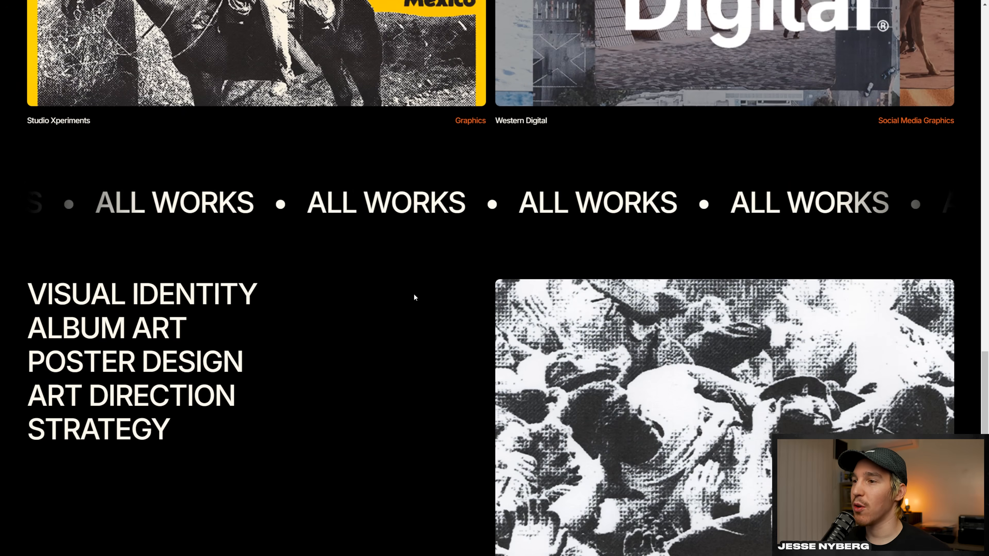
Step: Scroll the live site from the about blurb down to the LET'S HAVE A CHAT footer and back
{"action": "scroll", "scroll_direction": "down", "scroll_amount": 3}
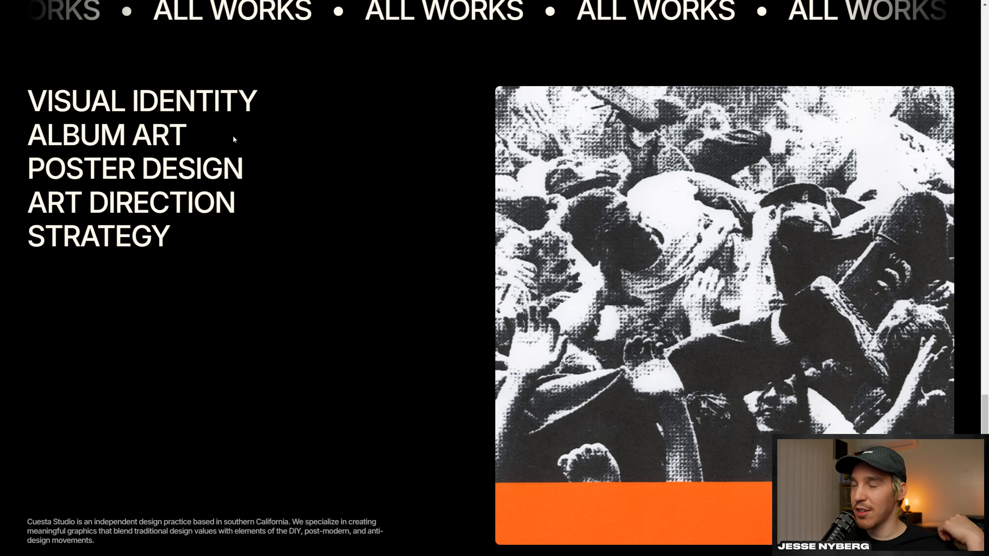
{"action": "scroll", "scroll_direction": "down", "scroll_amount": 3}
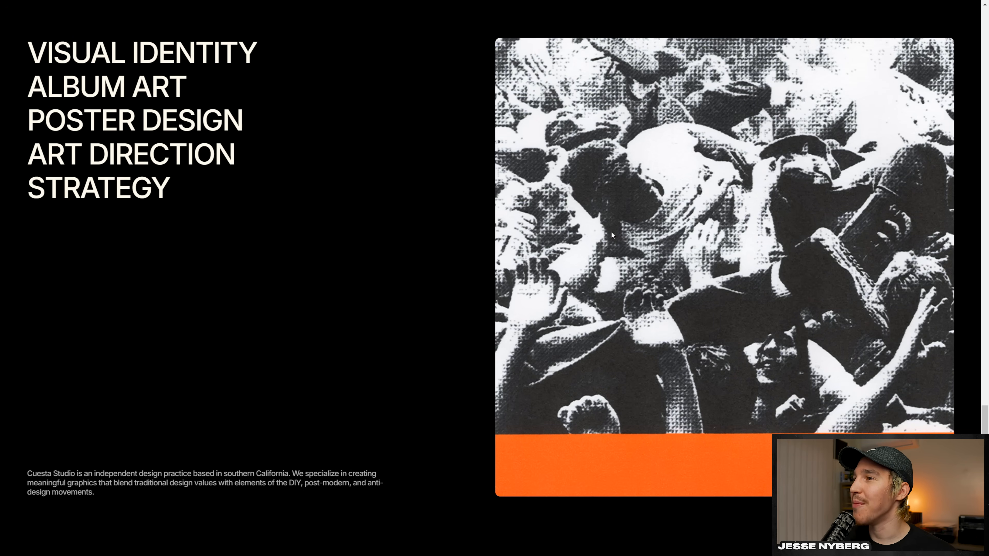
{"action": "mouse_move", "coordinate": [291, 368]}
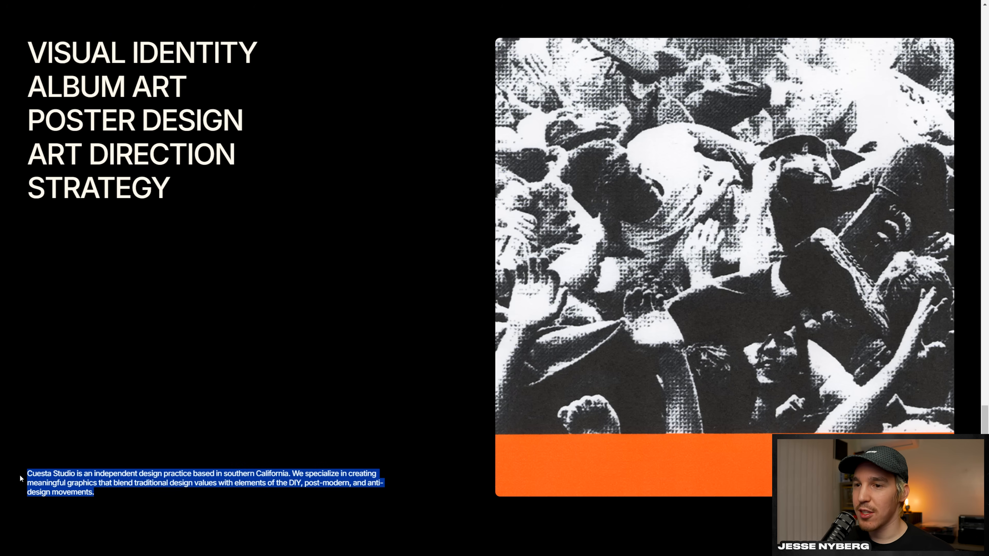
{"action": "mouse_move", "coordinate": [507, 518]}
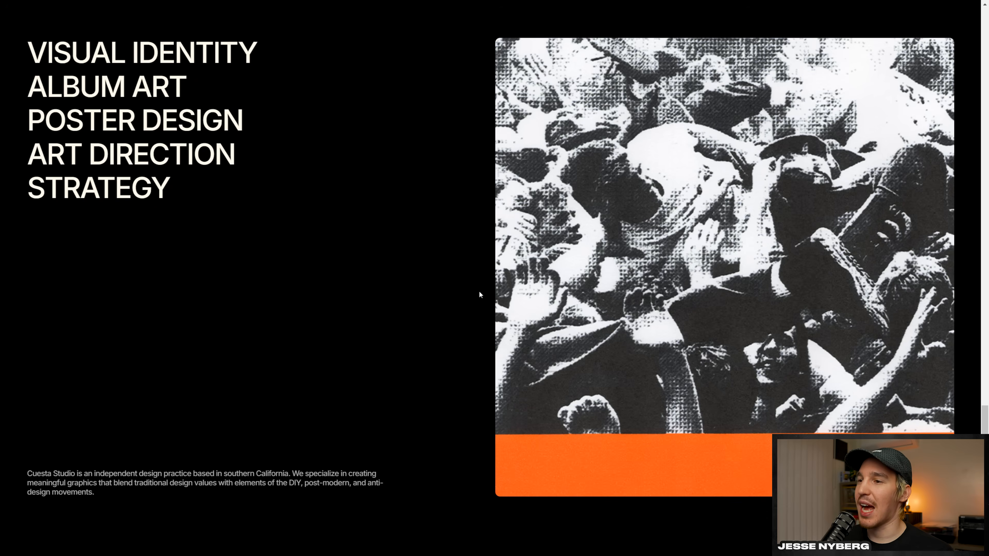
{"action": "scroll", "scroll_direction": "down", "scroll_amount": 3}
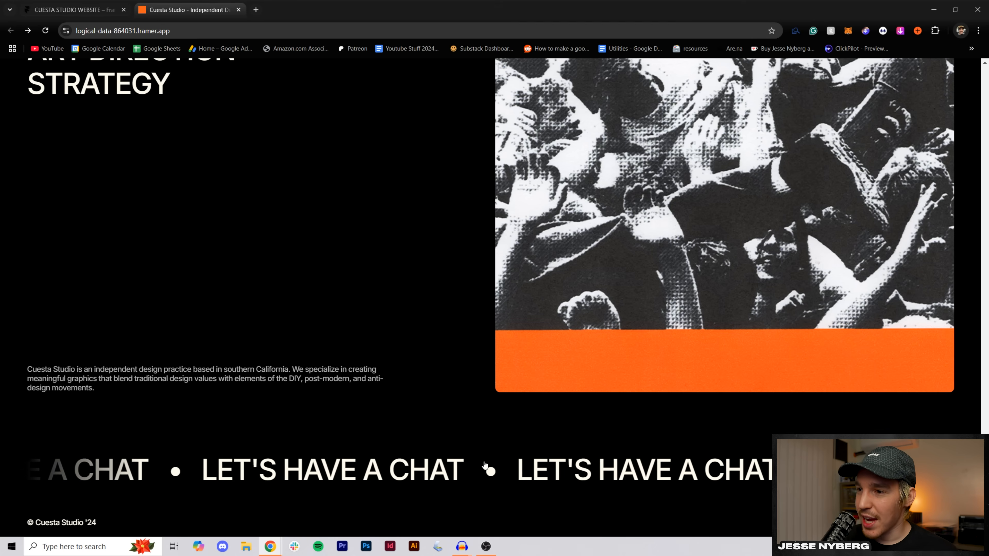
{"action": "scroll", "scroll_direction": "up", "scroll_amount": 3}
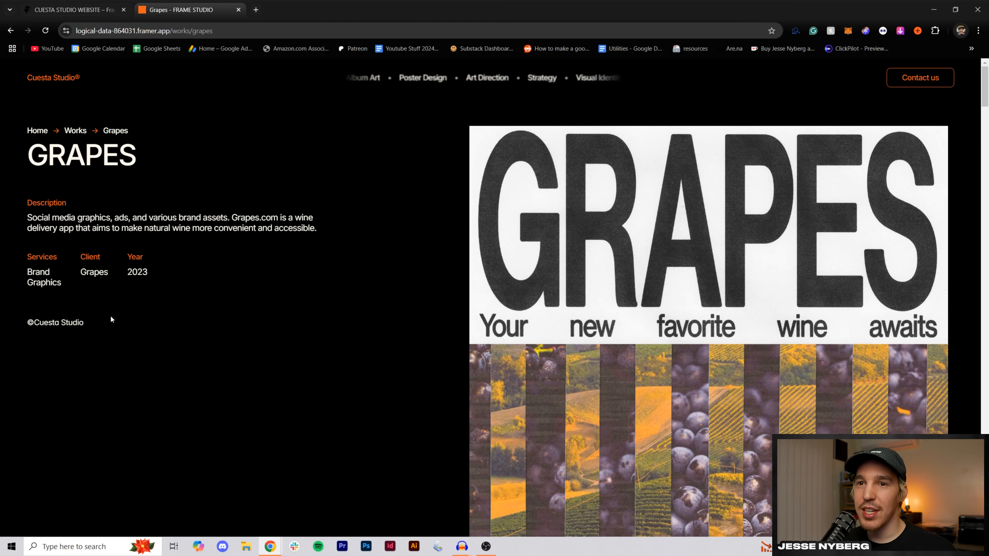
Step: Select all text on the Grapes project page and view it full screen
{"action": "key", "text": "ctrl+a"}
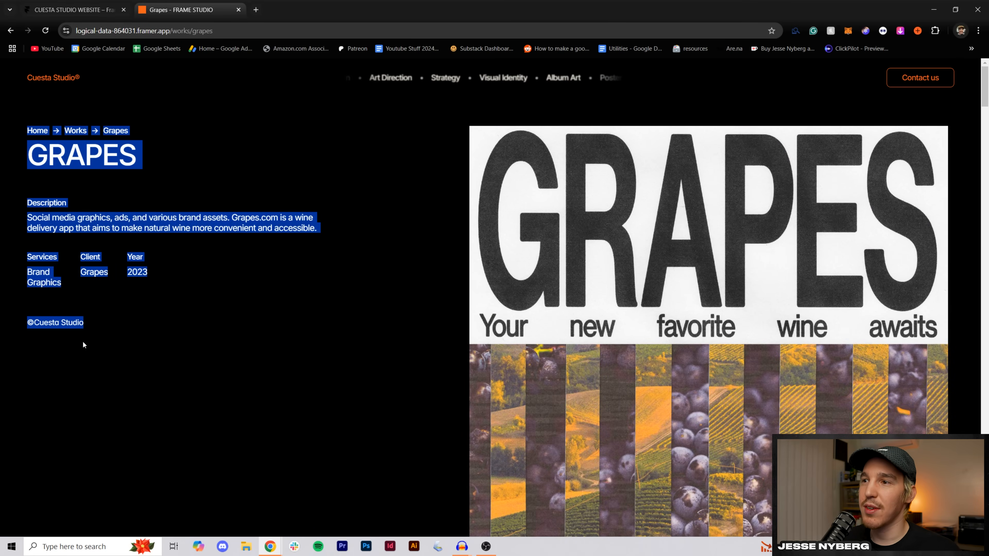
{"action": "scroll", "scroll_direction": "down", "scroll_amount": 3}
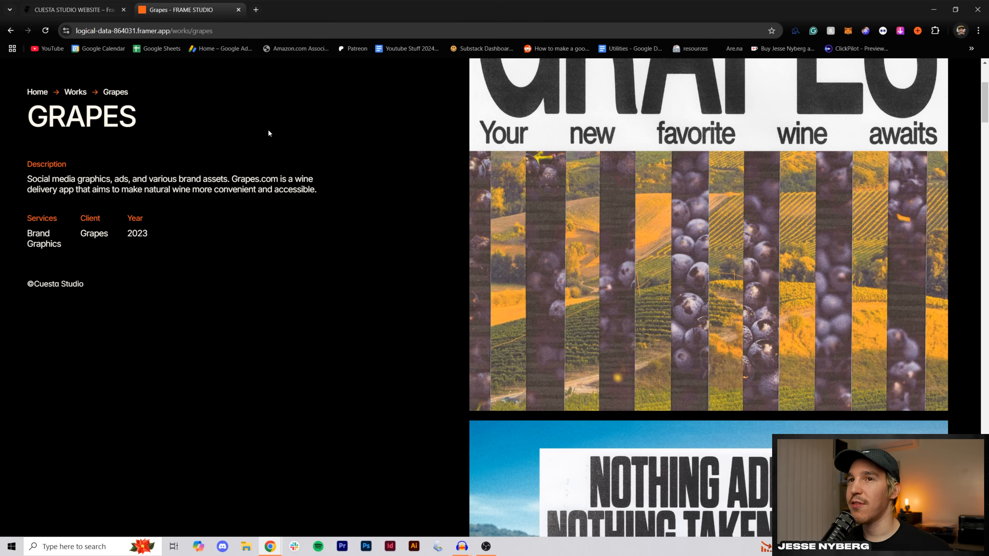
{"action": "key", "text": "F11"}
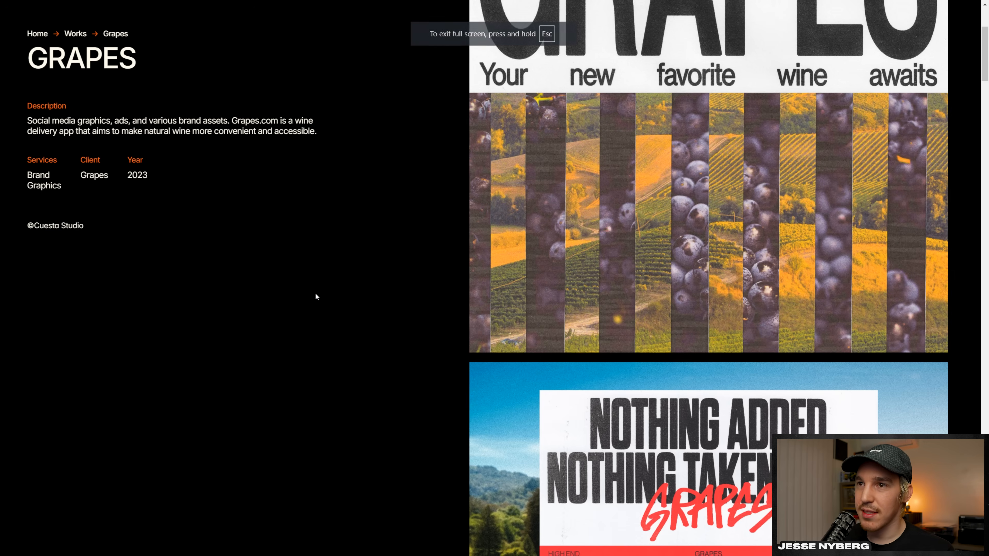
Step: Scroll through the Other Works grid down to the Let's Have a Chat marquee
{"action": "scroll", "scroll_direction": "down", "scroll_amount": 3}
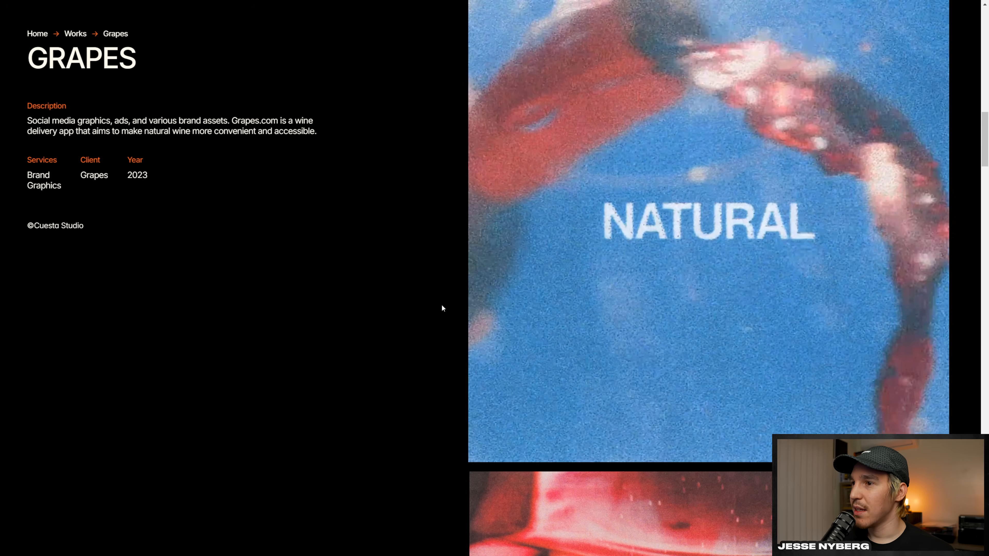
{"action": "scroll", "scroll_direction": "down", "scroll_amount": 3}
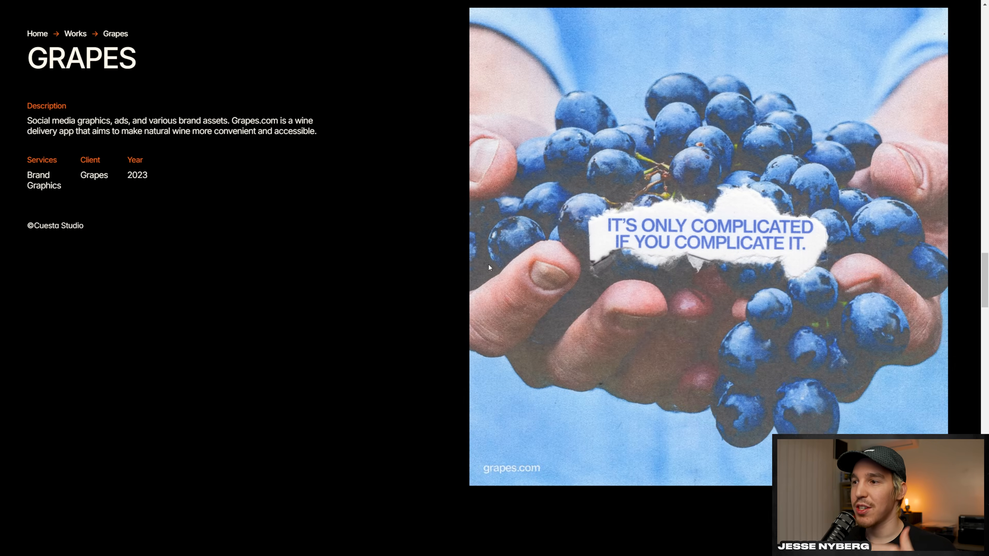
{"action": "scroll", "scroll_direction": "down", "scroll_amount": 3}
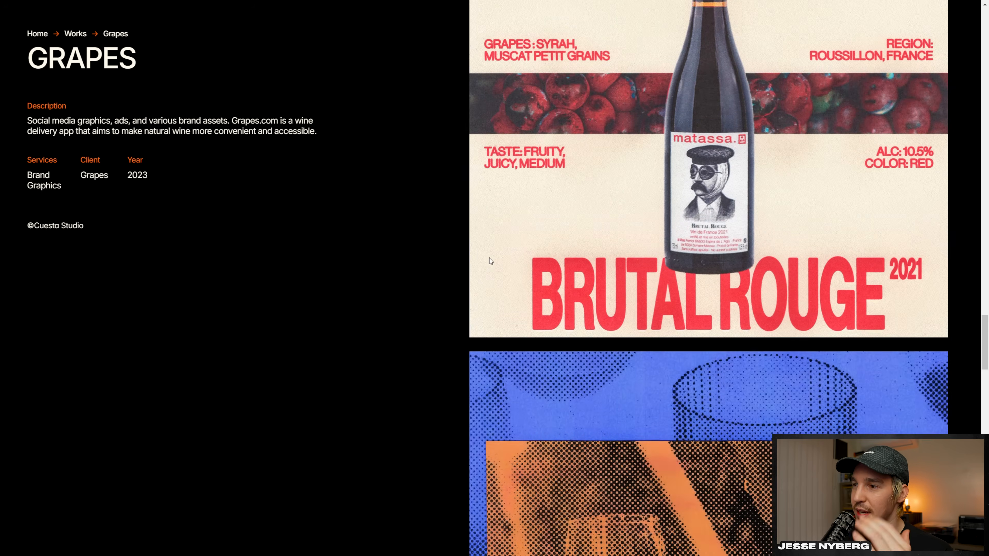
{"action": "scroll", "scroll_direction": "down", "scroll_amount": 3}
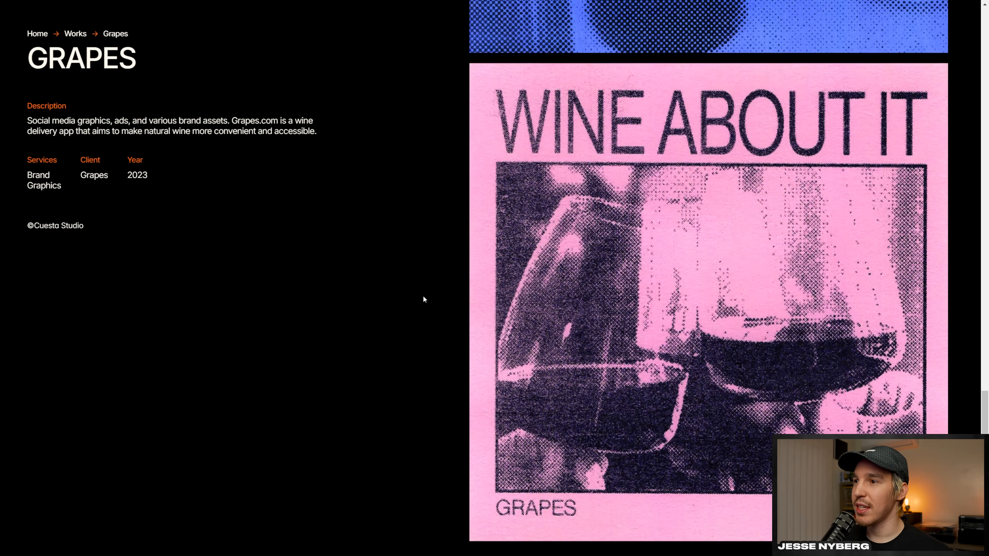
{"action": "scroll", "scroll_direction": "down", "scroll_amount": 3}
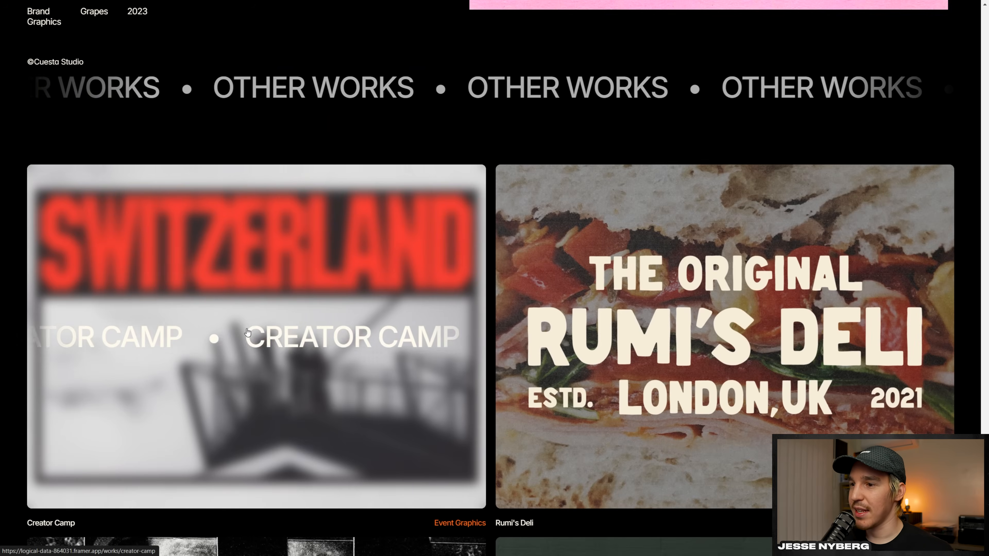
{"action": "scroll", "scroll_direction": "down", "scroll_amount": 3}
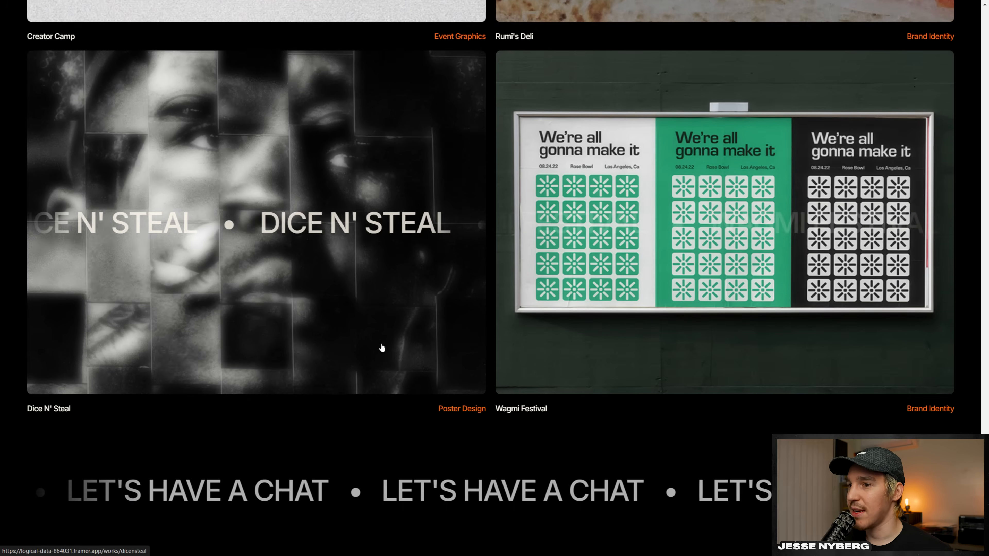
{"action": "scroll", "scroll_direction": "up", "scroll_amount": 3}
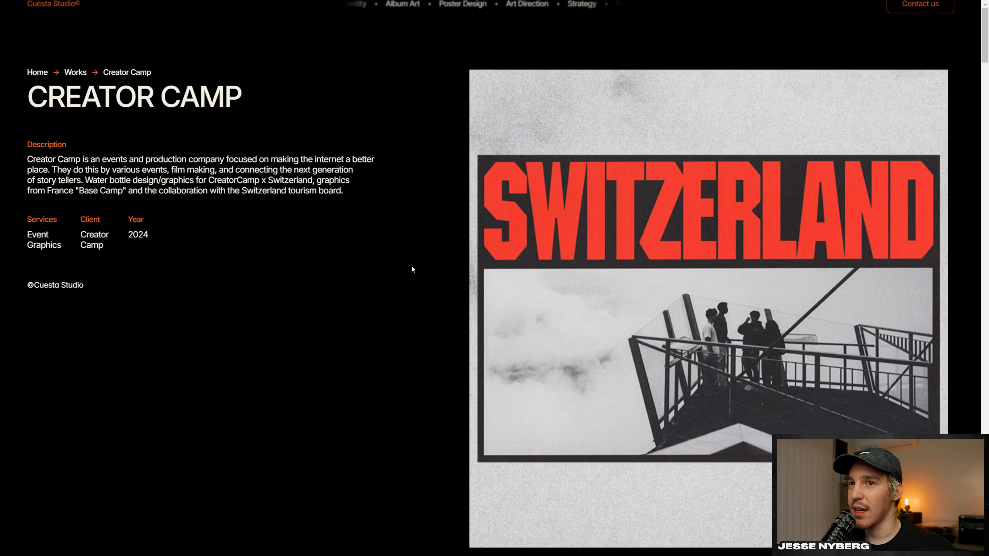
Step: Scroll through the Creator Camp page's Switzerland and Le Brossay images
{"action": "scroll", "scroll_direction": "down", "scroll_amount": 3}
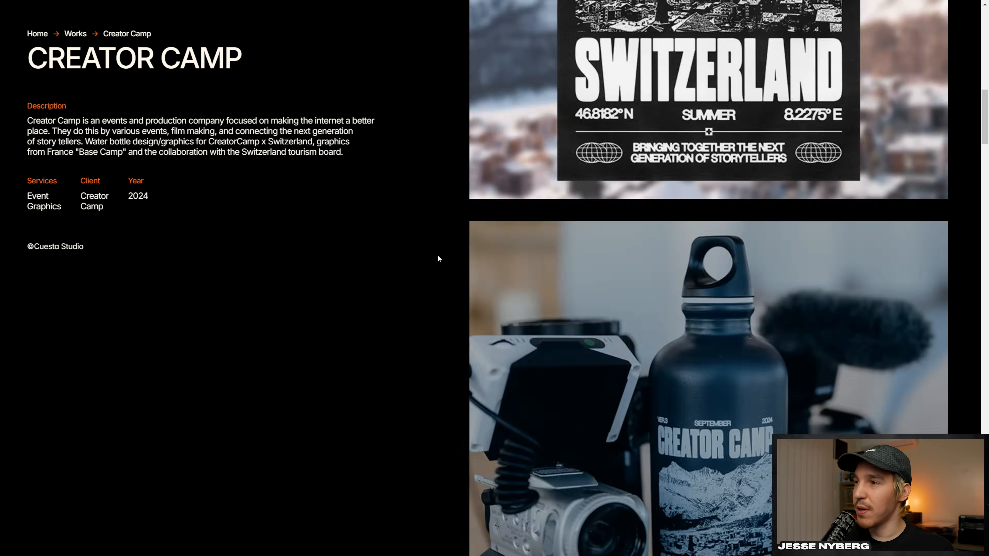
{"action": "scroll", "scroll_direction": "down", "scroll_amount": 3}
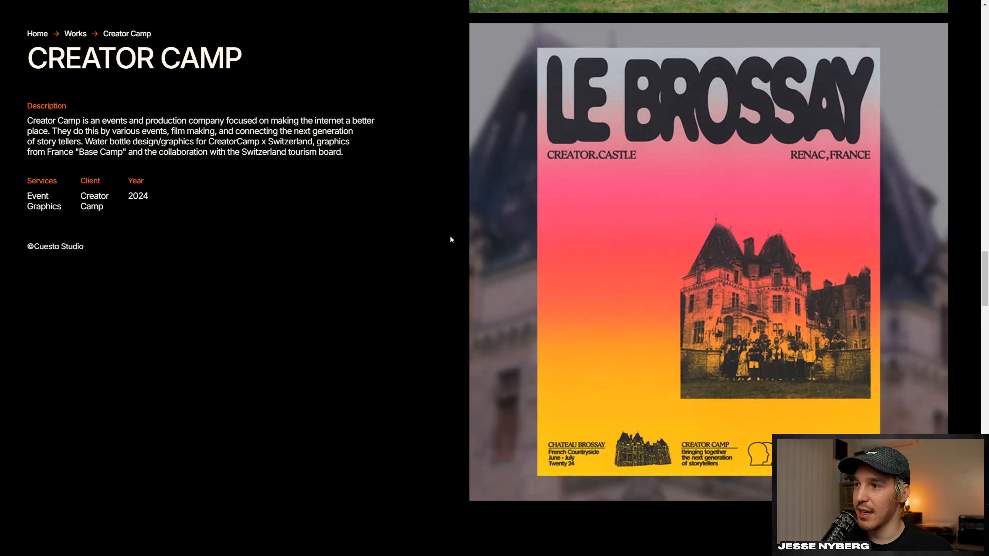
{"action": "scroll", "scroll_direction": "down", "scroll_amount": 3}
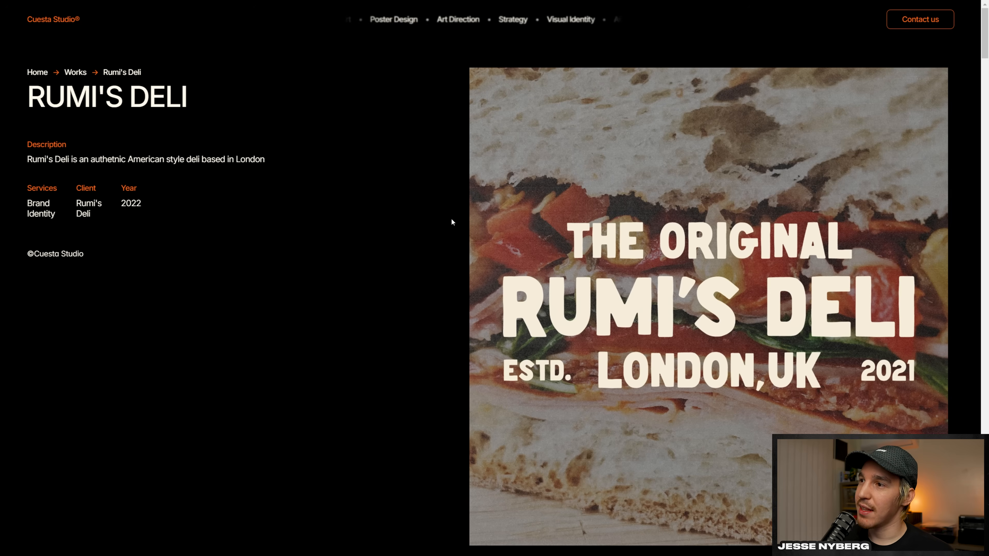
Step: Scroll through the Rumi's Deli branding images down to the loyalty card
{"action": "scroll", "scroll_direction": "down", "scroll_amount": 3}
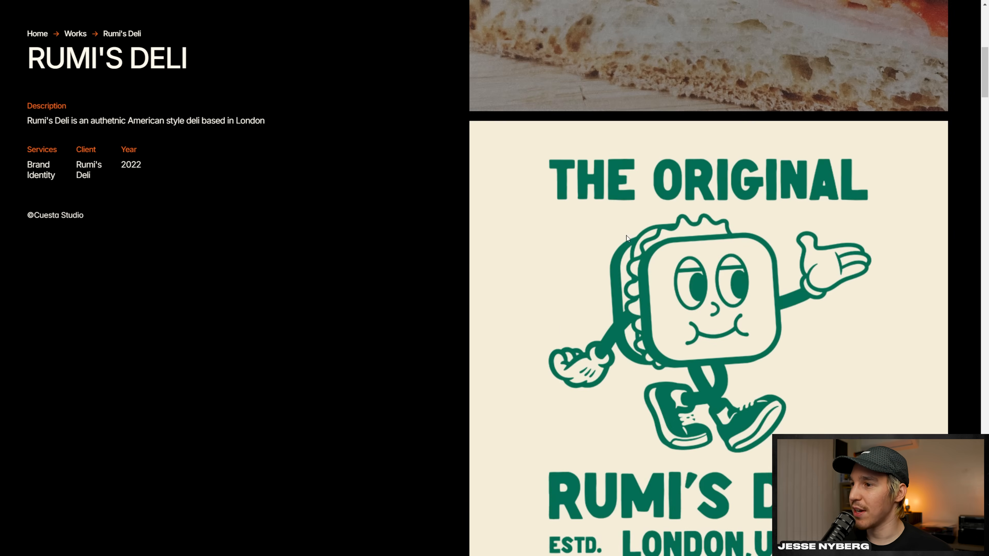
{"action": "mouse_move", "coordinate": [739, 194]}
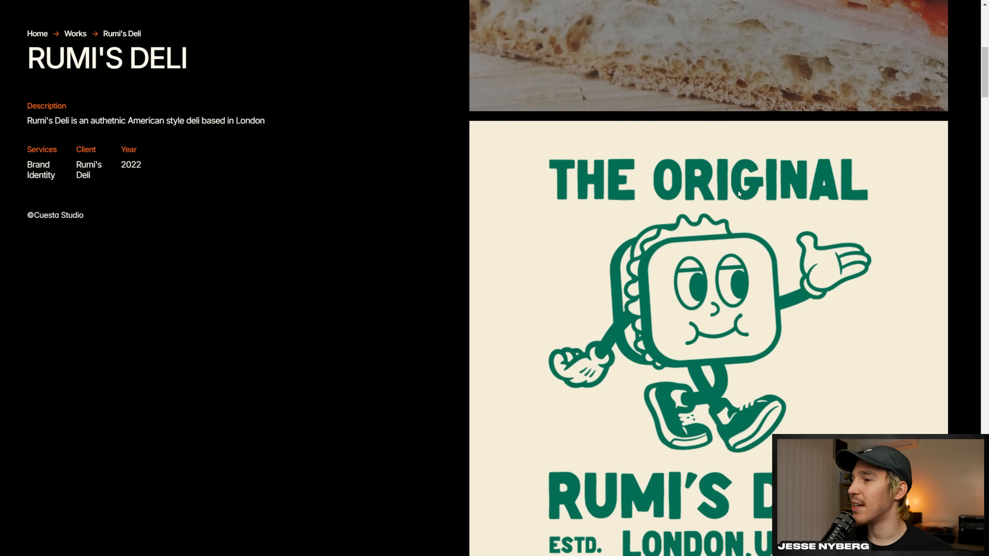
{"action": "scroll", "scroll_direction": "down", "scroll_amount": 3}
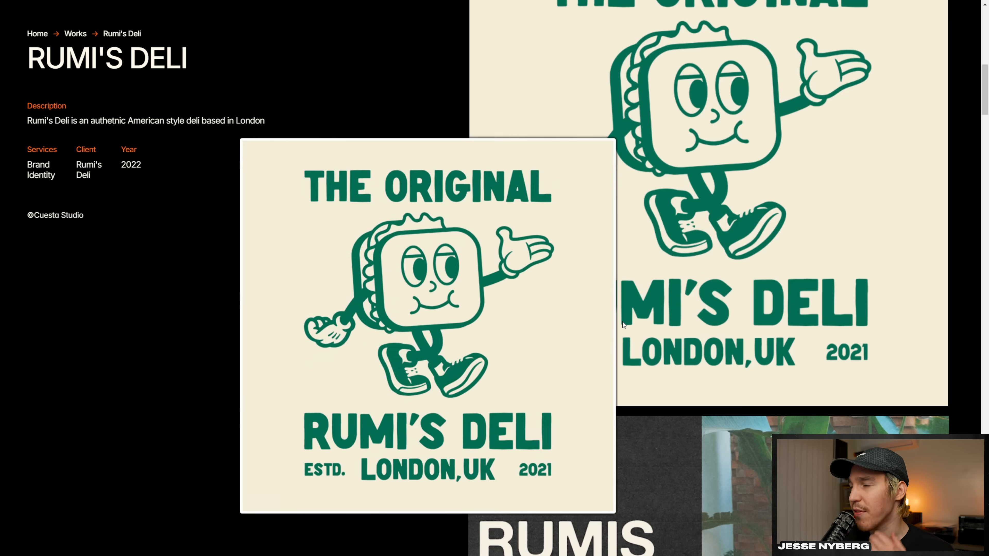
{"action": "scroll", "scroll_direction": "down", "scroll_amount": 3}
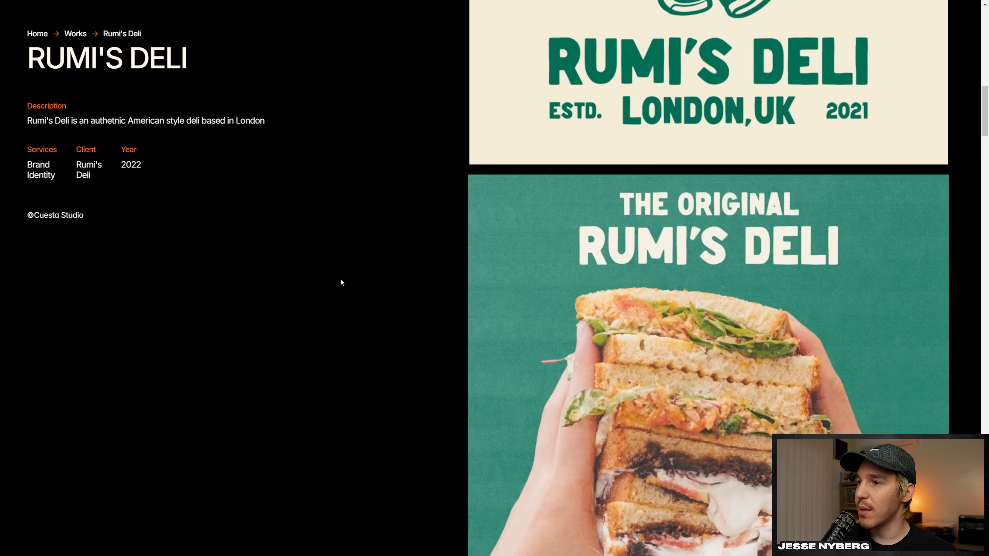
{"action": "scroll", "scroll_direction": "down", "scroll_amount": 3}
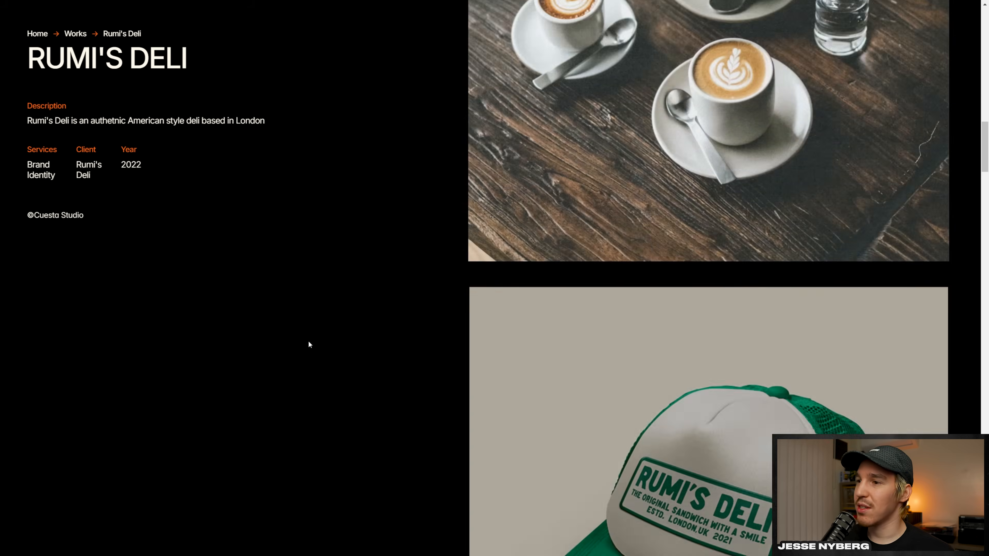
{"action": "scroll", "scroll_direction": "down", "scroll_amount": 3}
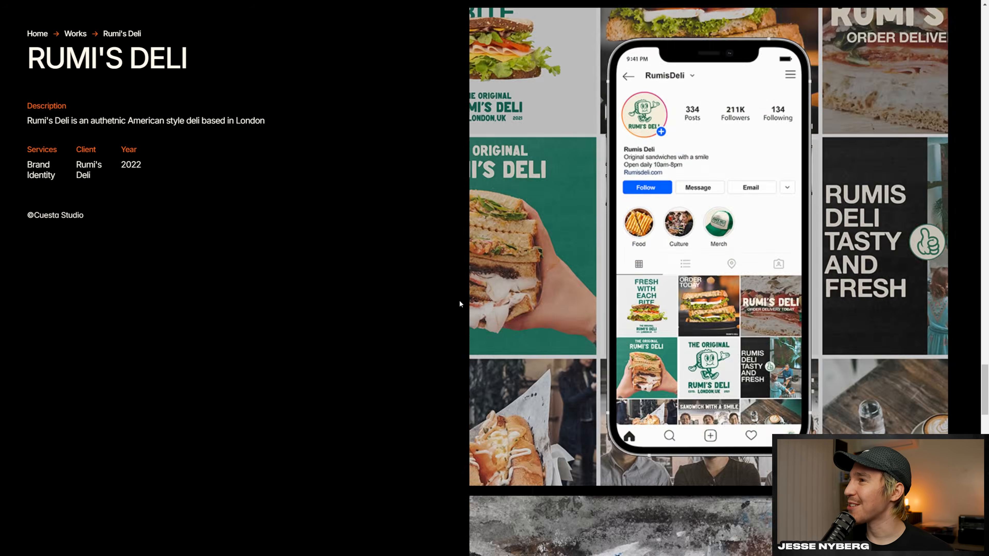
{"action": "scroll", "scroll_direction": "down", "scroll_amount": 3}
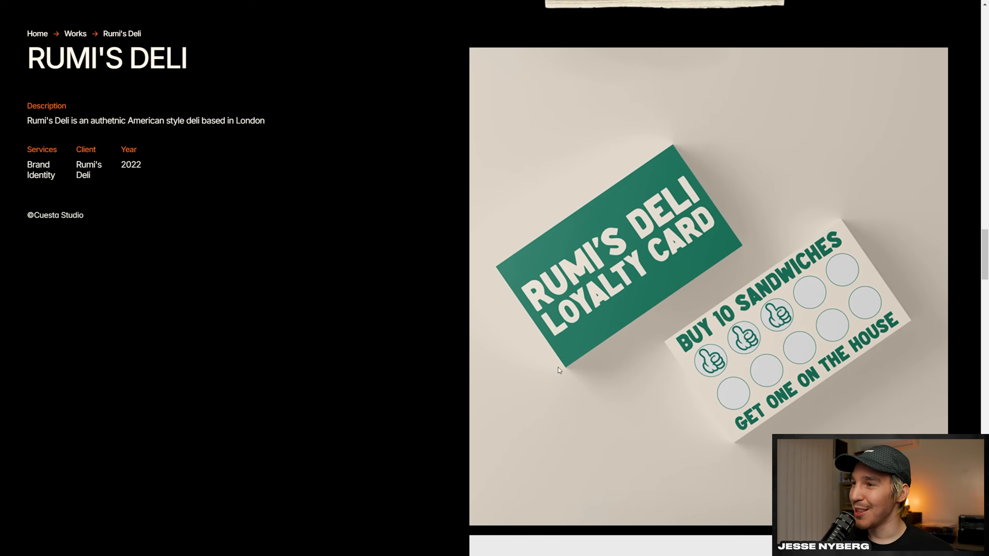
{"action": "scroll", "scroll_direction": "down", "scroll_amount": 3}
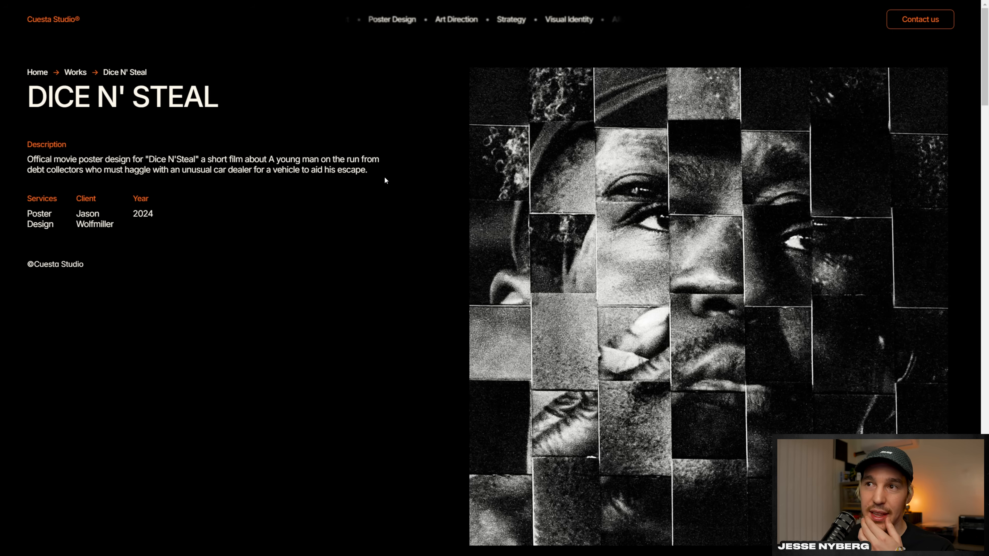
Step: Scroll through the Dice N' Steal movie poster images to the bottom of the page
{"action": "scroll", "scroll_direction": "down", "scroll_amount": 3}
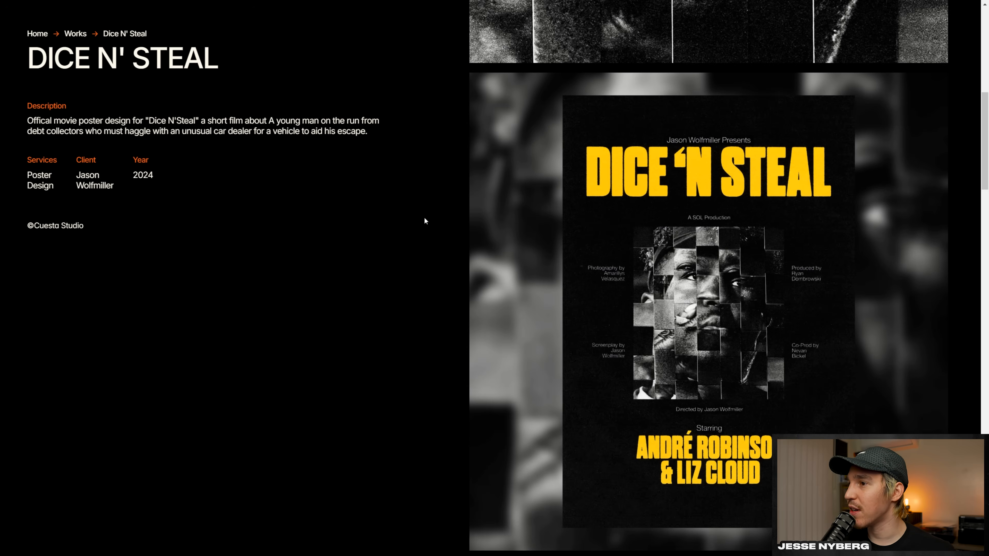
{"action": "scroll", "scroll_direction": "up", "scroll_amount": 3}
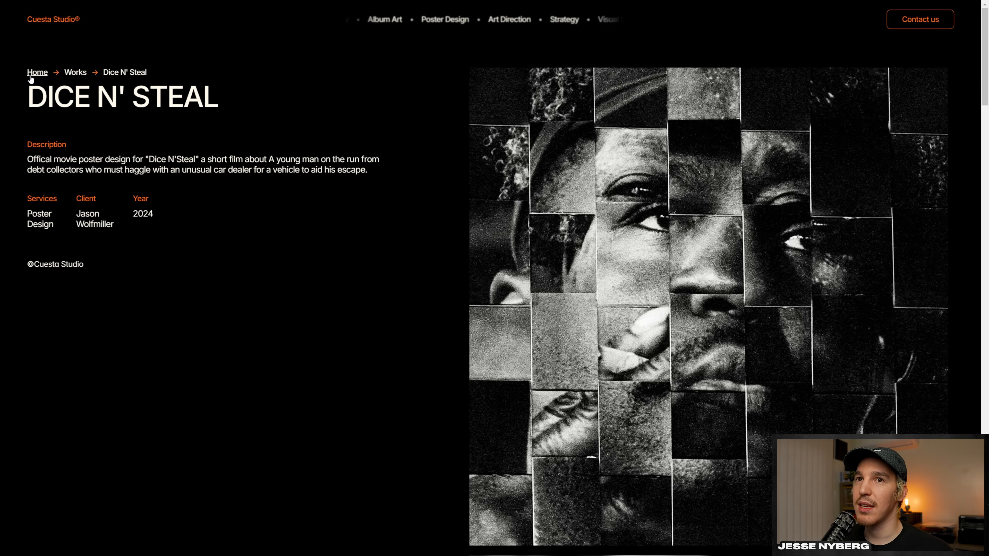
{"action": "scroll", "scroll_direction": "down", "scroll_amount": 3}
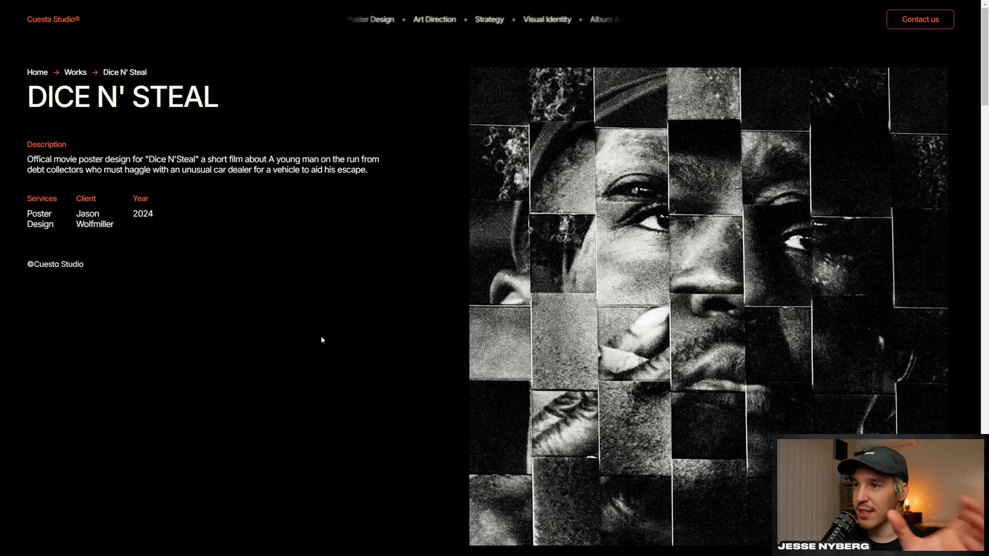
{"action": "scroll", "scroll_direction": "down", "scroll_amount": 3}
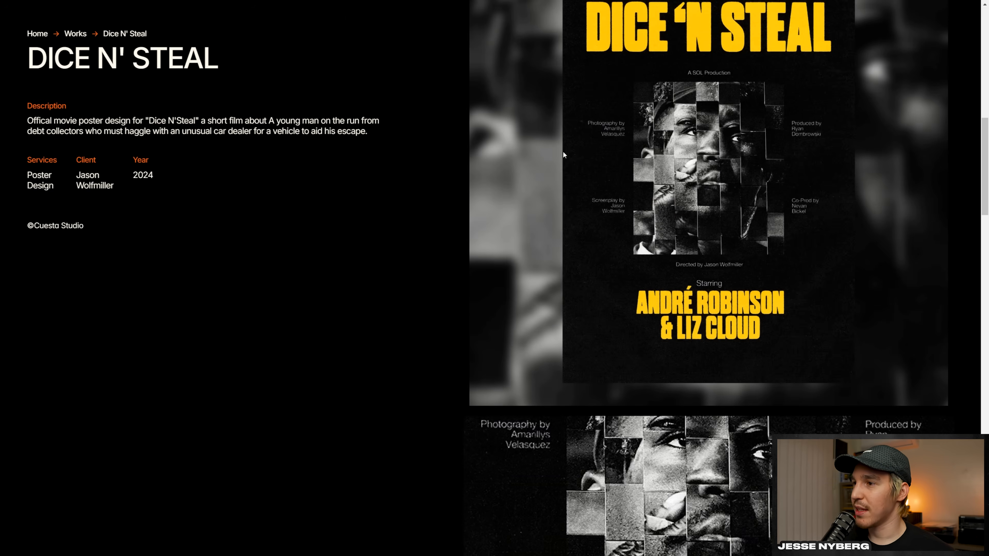
{"action": "scroll", "scroll_direction": "down", "scroll_amount": 3}
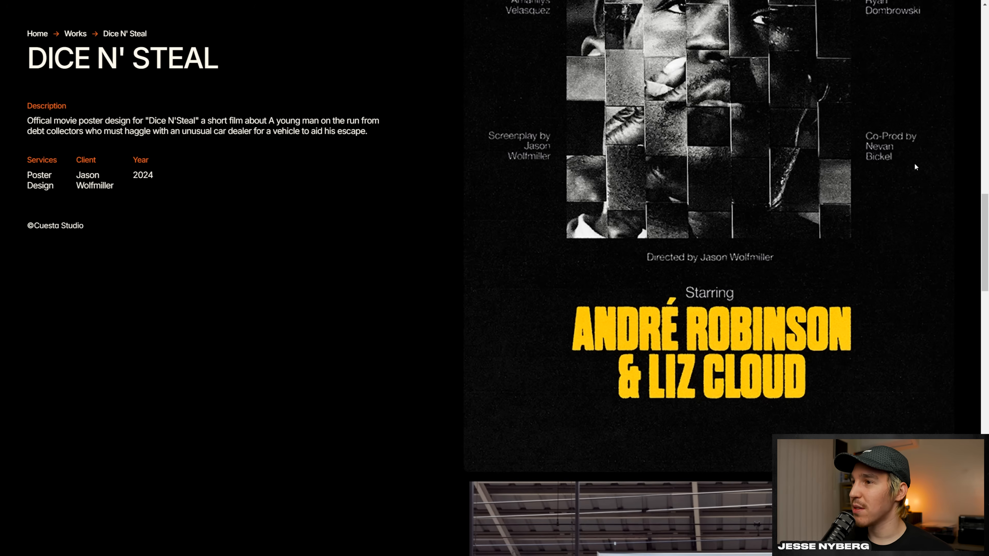
{"action": "scroll", "scroll_direction": "down", "scroll_amount": 3}
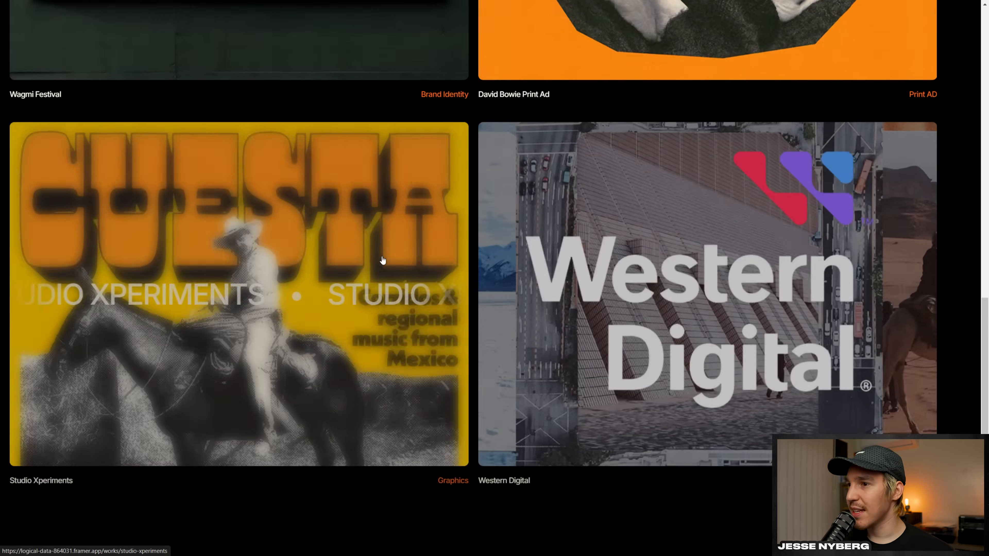
Step: Scroll the Studio Xperiments project page down through its experimental posters to GRASP
{"action": "scroll", "scroll_direction": "up", "scroll_amount": 3}
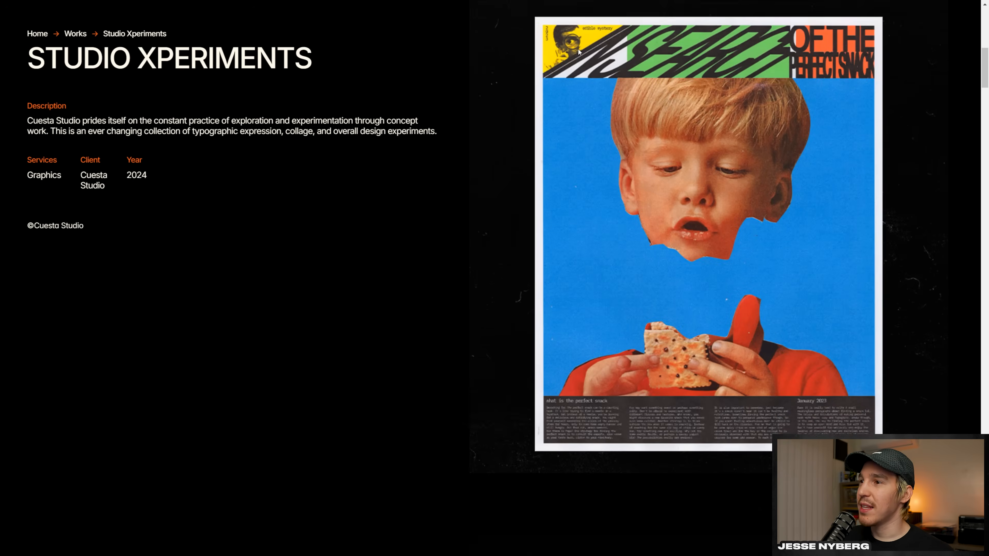
{"action": "scroll", "scroll_direction": "down", "scroll_amount": 3}
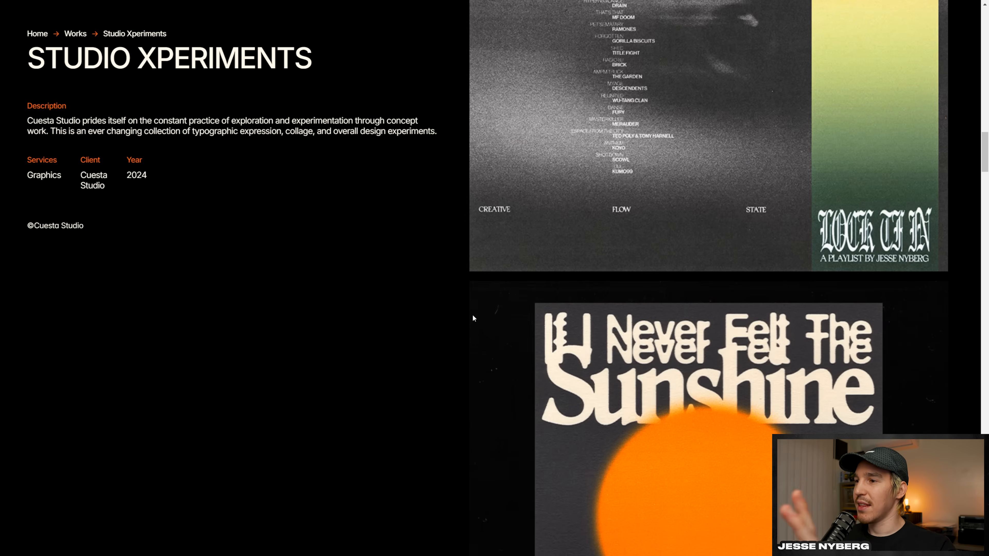
{"action": "scroll", "scroll_direction": "down", "scroll_amount": 3}
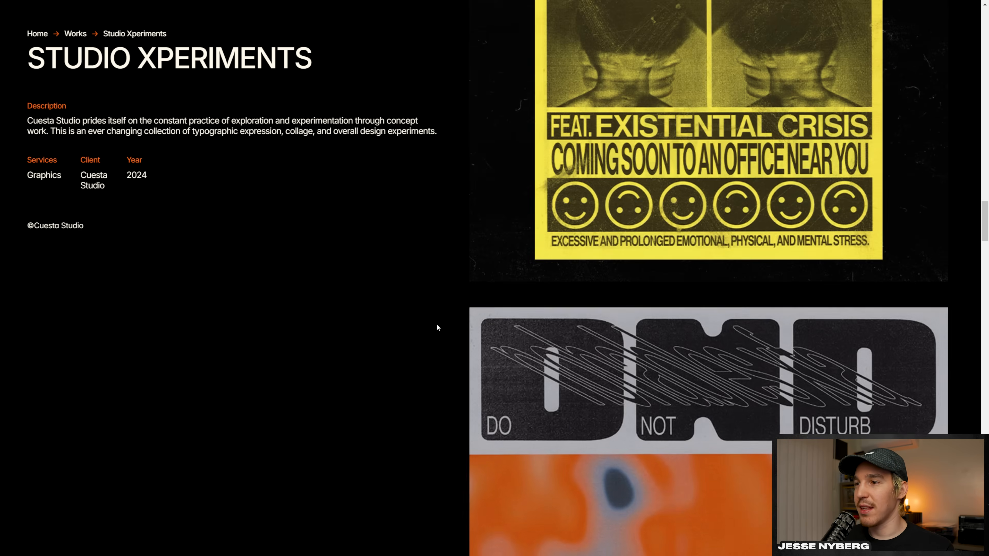
{"action": "scroll", "scroll_direction": "down", "scroll_amount": 3}
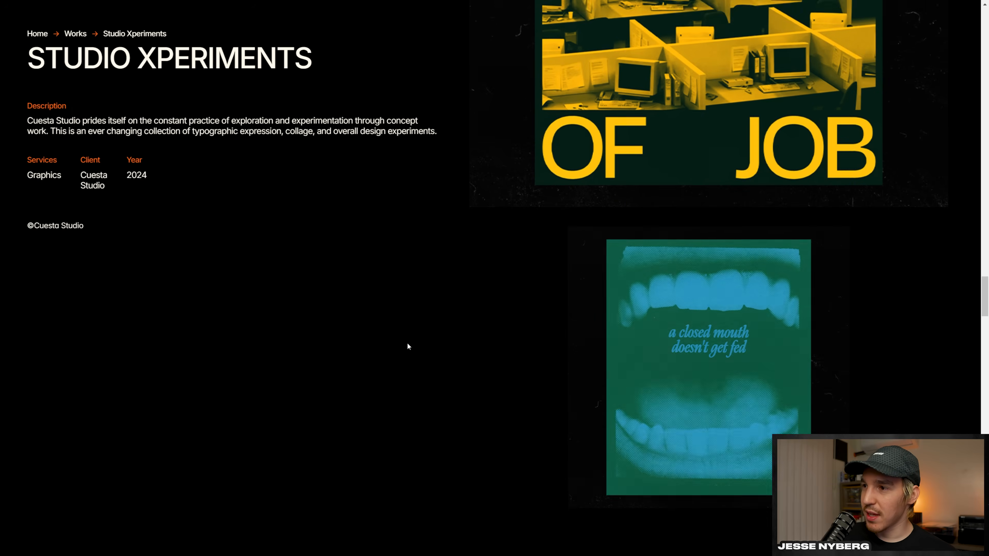
{"action": "scroll", "scroll_direction": "down", "scroll_amount": 3}
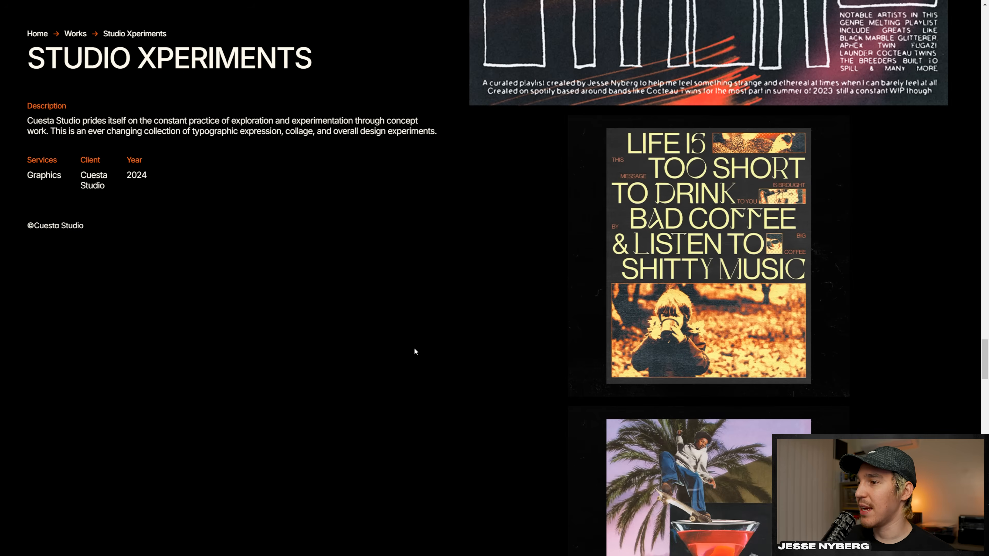
{"action": "scroll", "scroll_direction": "down", "scroll_amount": 3}
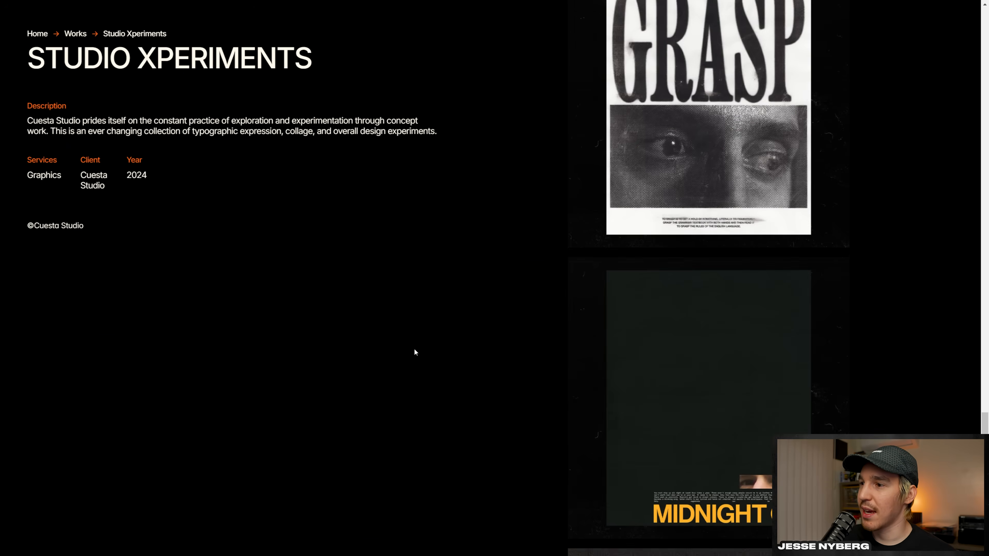